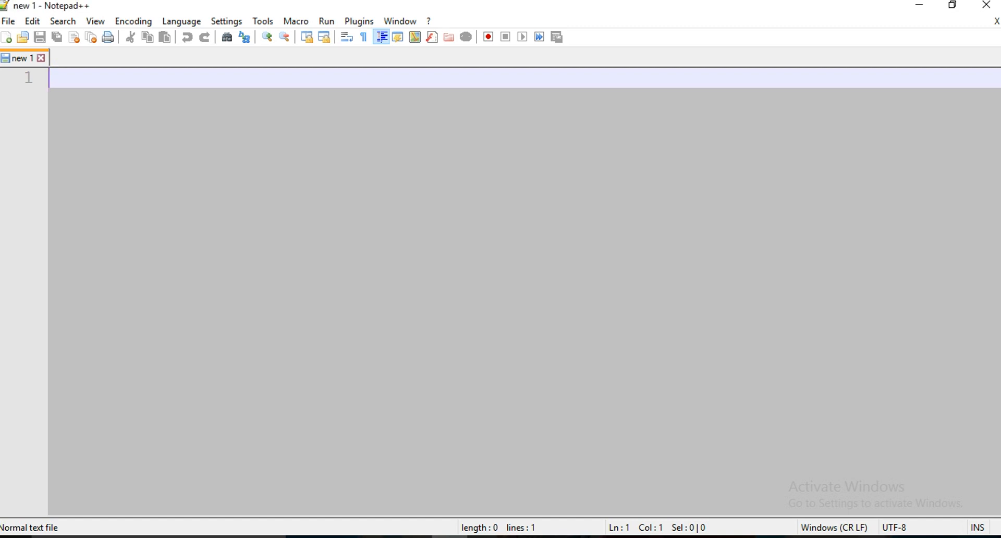
Step: Begin the document with <!doctype html> followed by an opening <html> tag
text(<!doc)
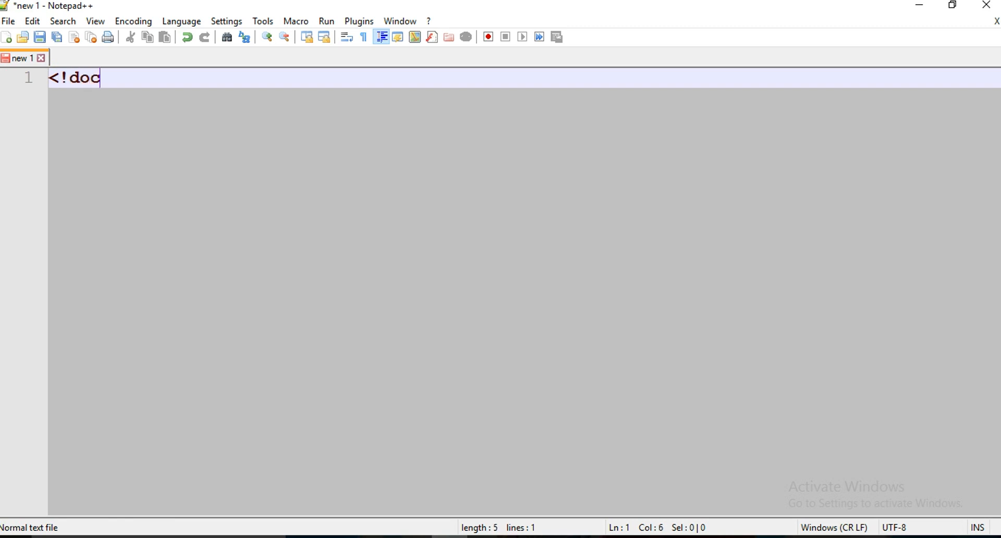
text(type g)
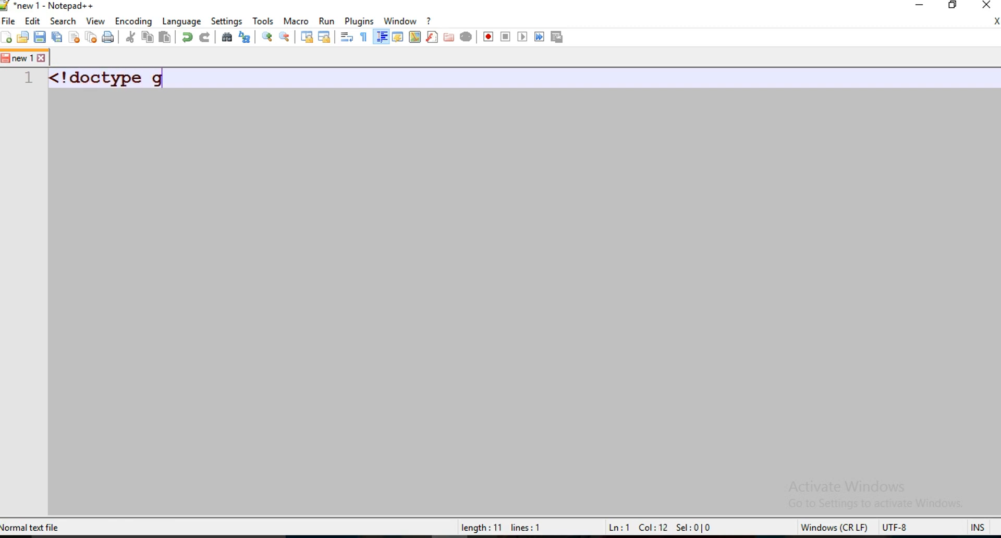
text(tml>)
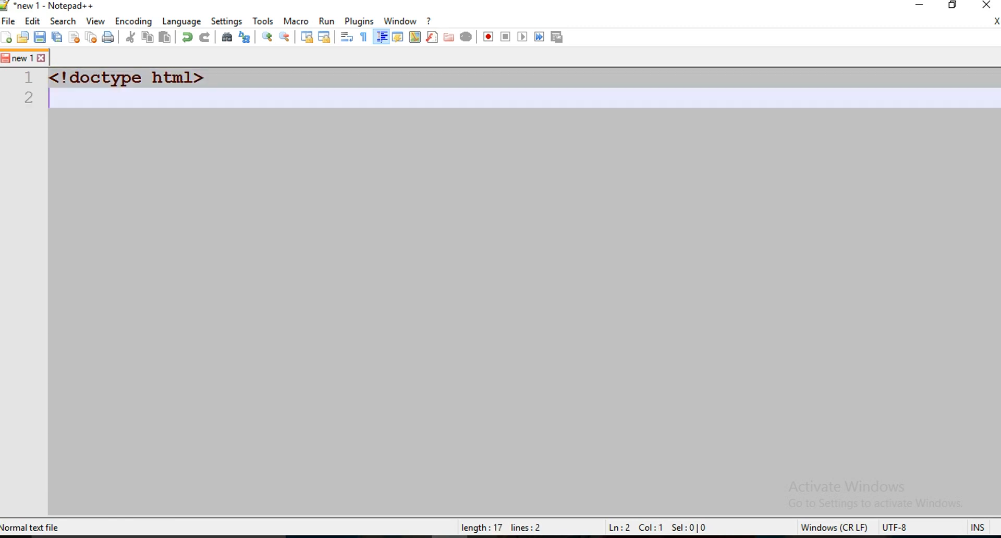
text(<html>)
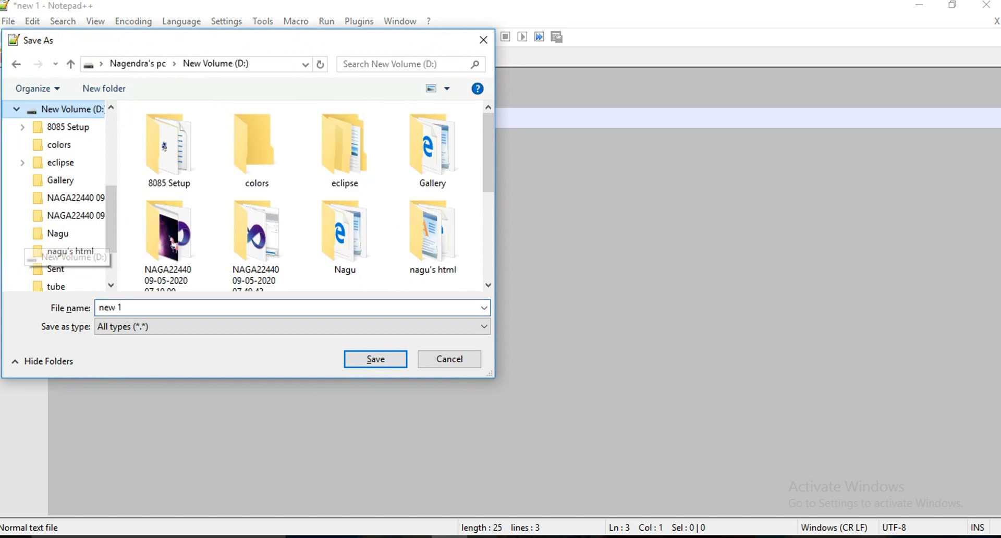
Step: Save the page as color.html inside the colors folder on drive D
double_click(257, 144)
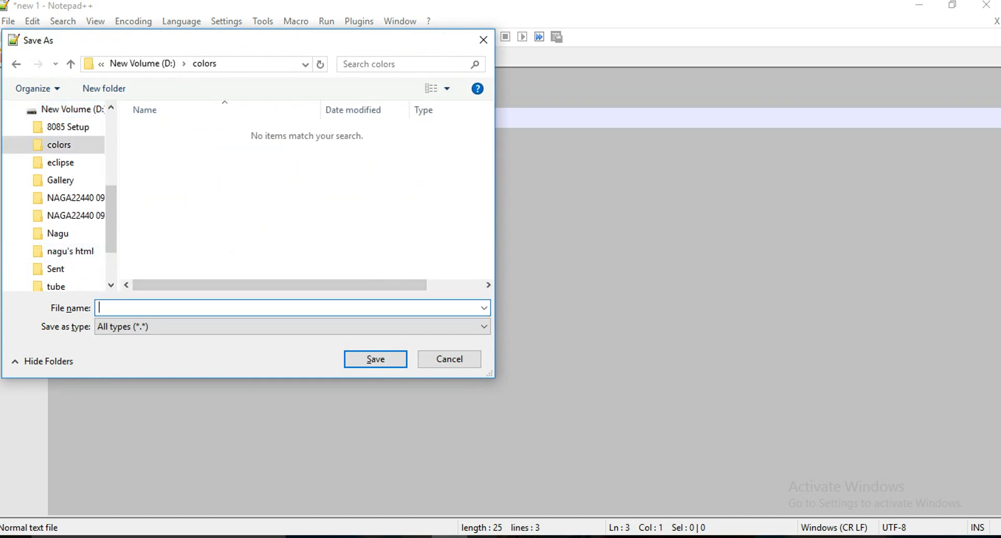
text(color)
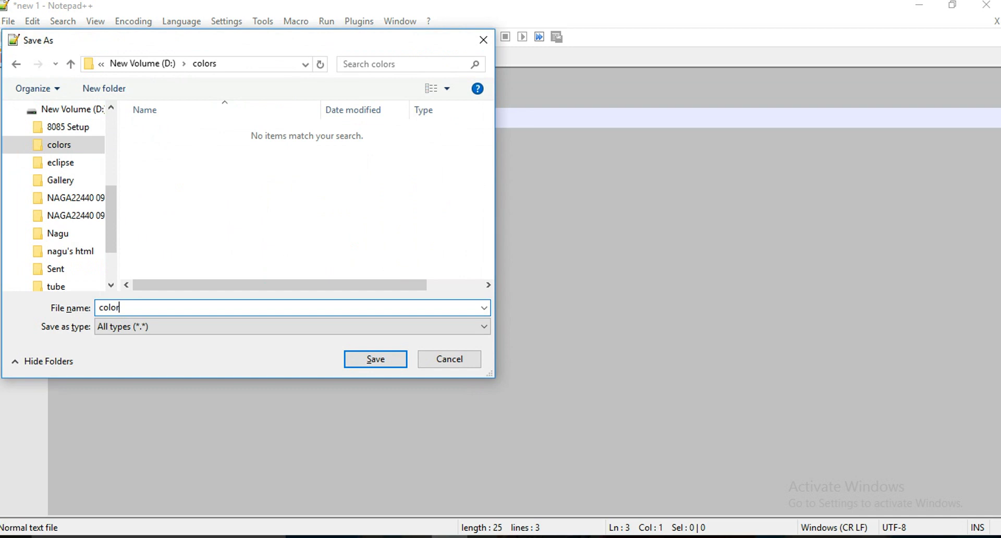
text(.html)
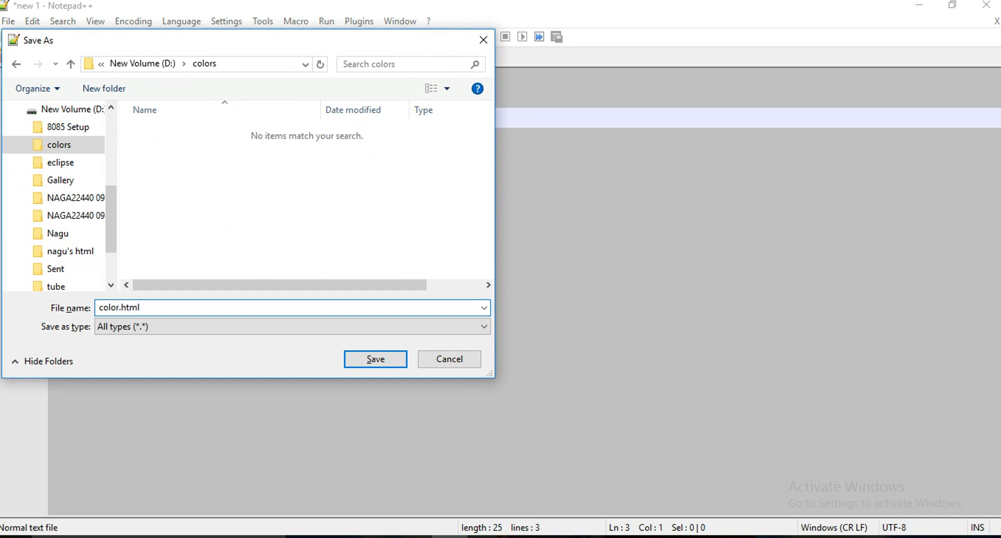
click(375, 359)
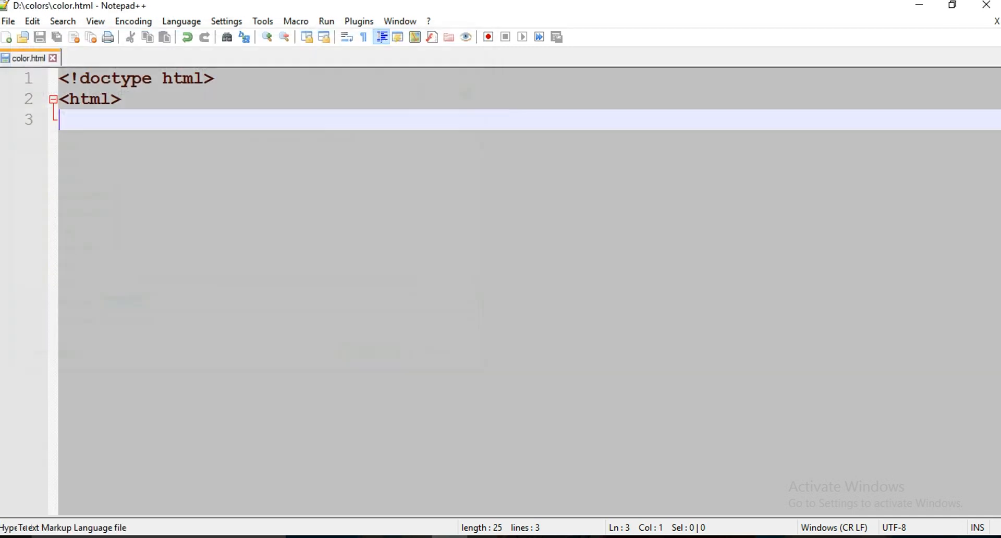
Step: Add a head section titled 'changing colors', close it, and open the body tag
text(<head>)
text(<title>)
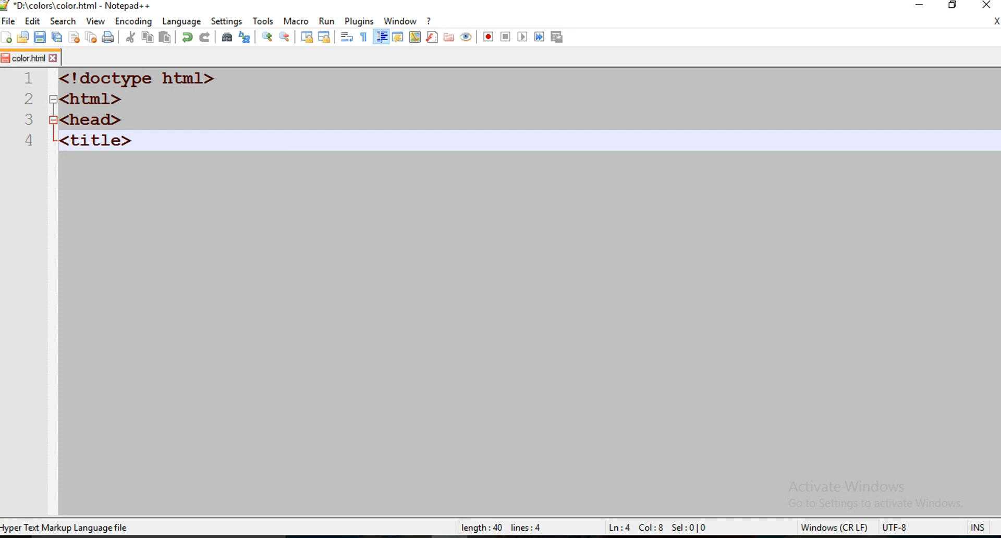
text(chan)
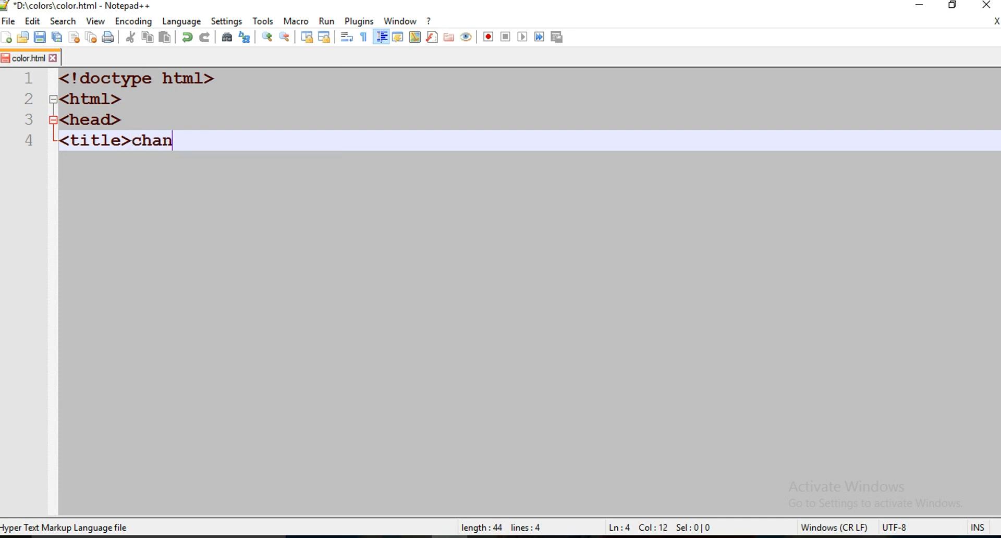
text(ging col)
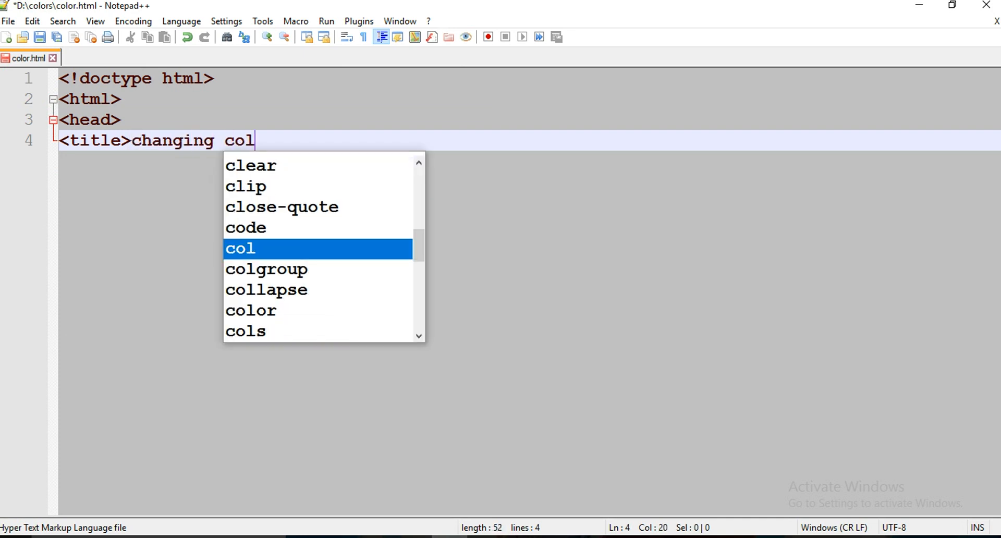
text(ors</title>)
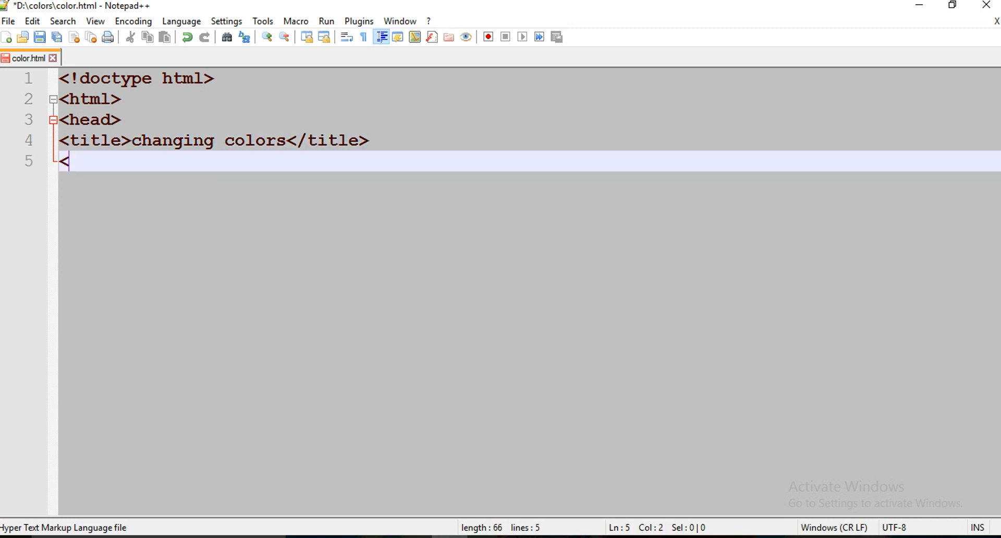
text(/head>)
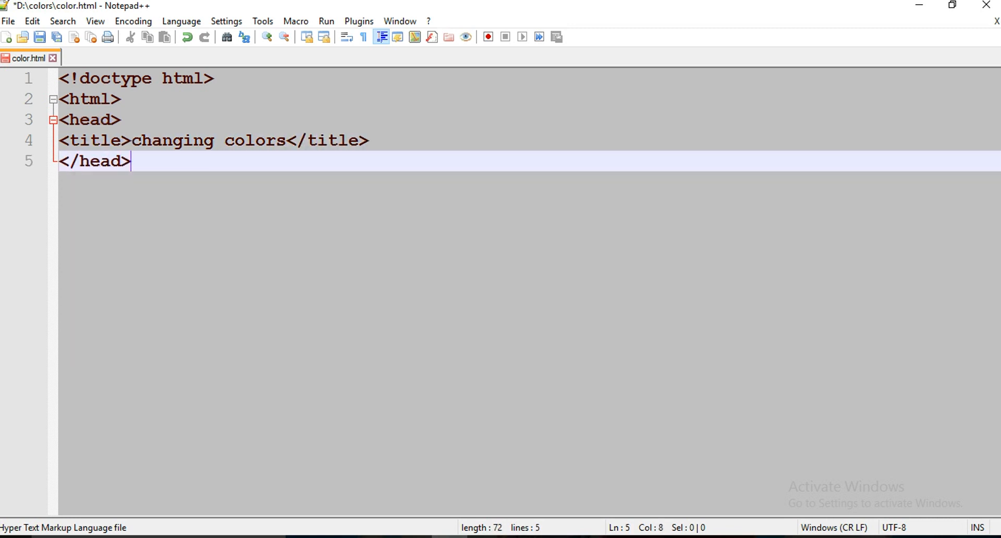
text(<body>)
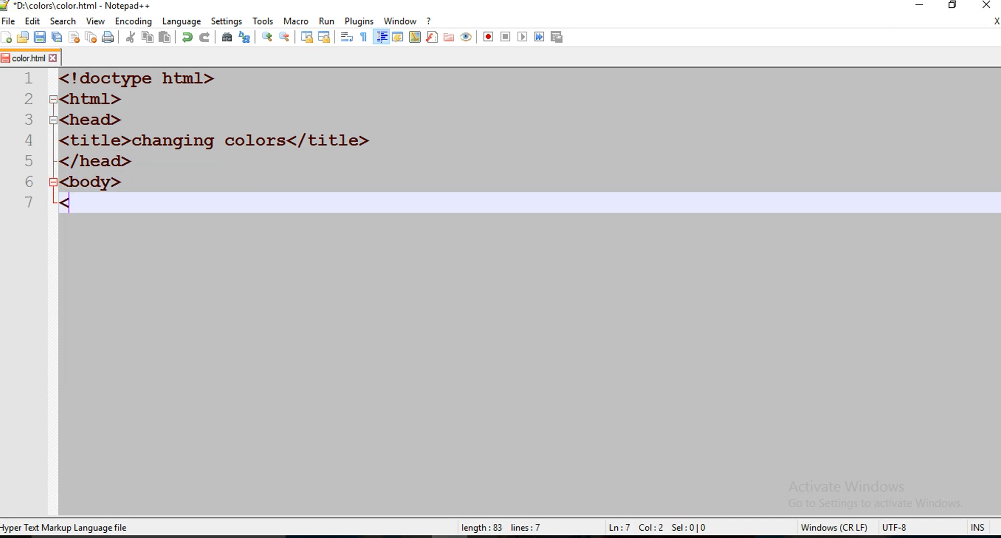
Step: Add a <ul class="changing-colors"> list whose first item holds the letter A
text(ul)
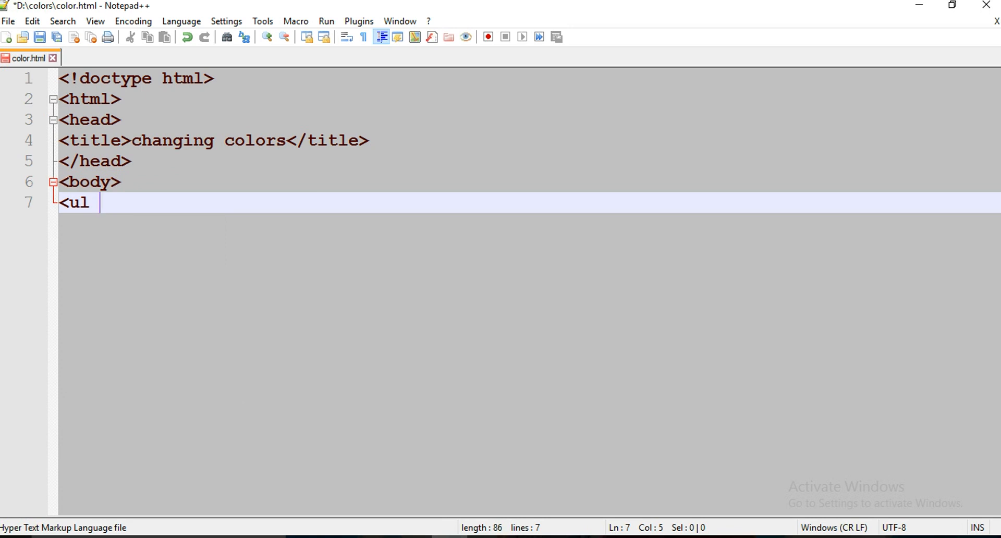
text(class=)
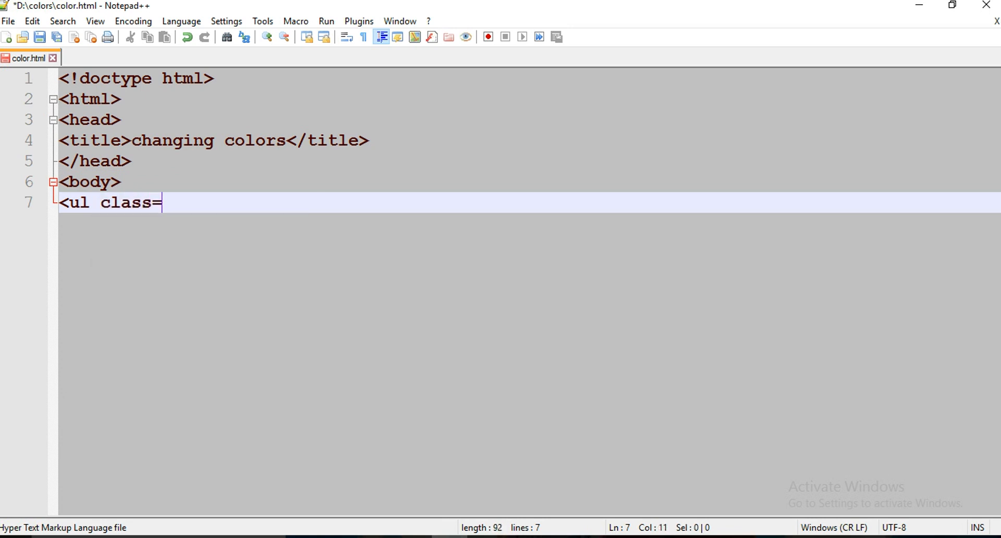
text("changing-colors)
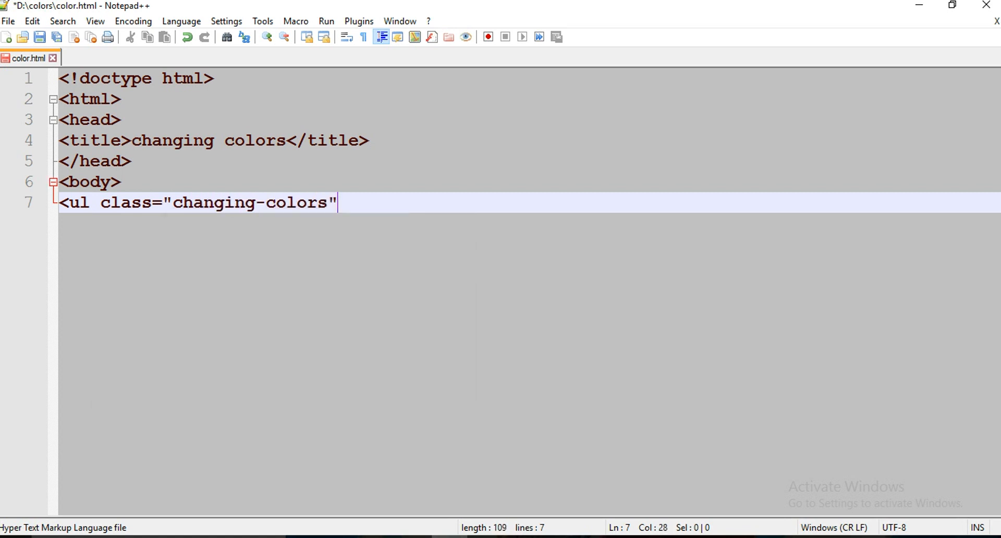
text(>)
text(<li>)
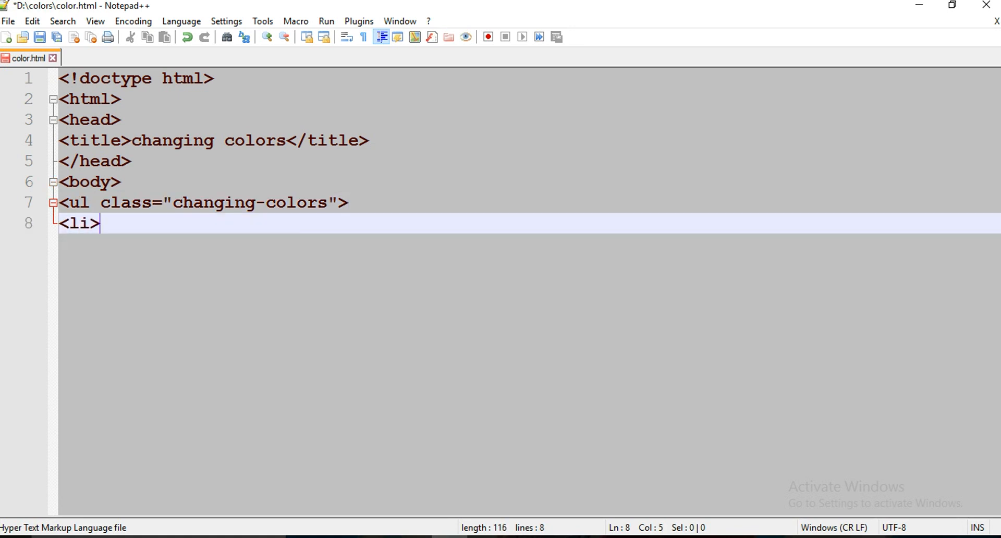
text(A)
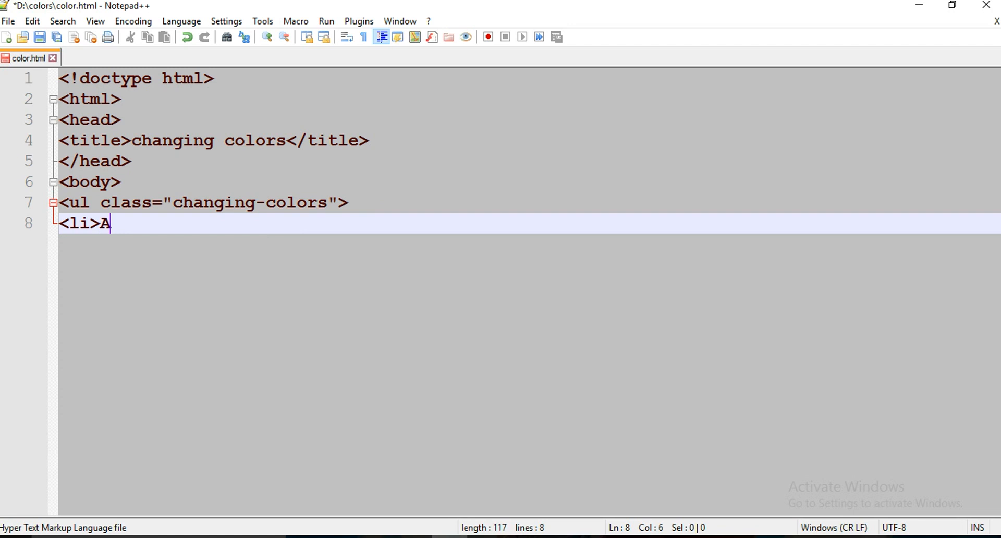
text(</li>)
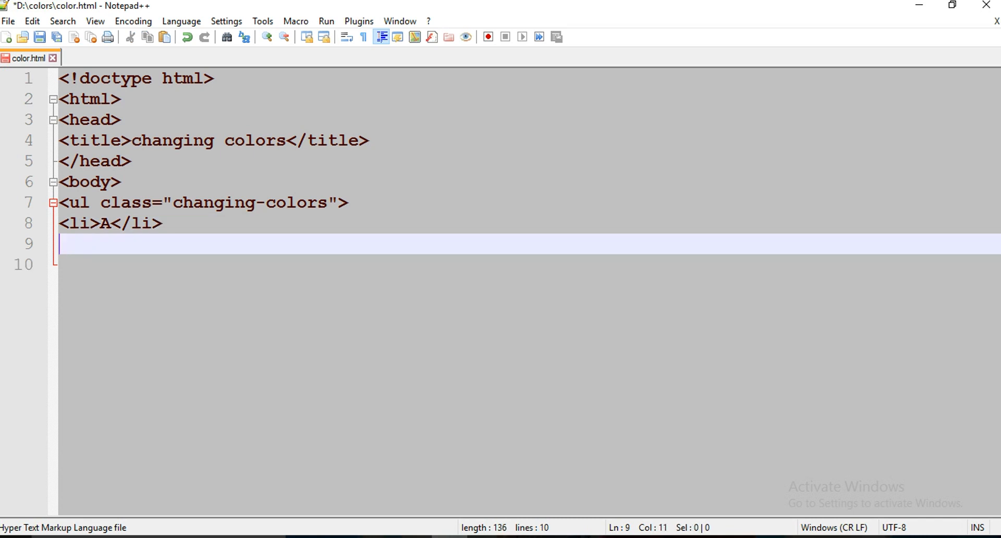
Step: Add the remaining list items so the seven items spell AMAZING, one letter each
text(<li>A</li>)
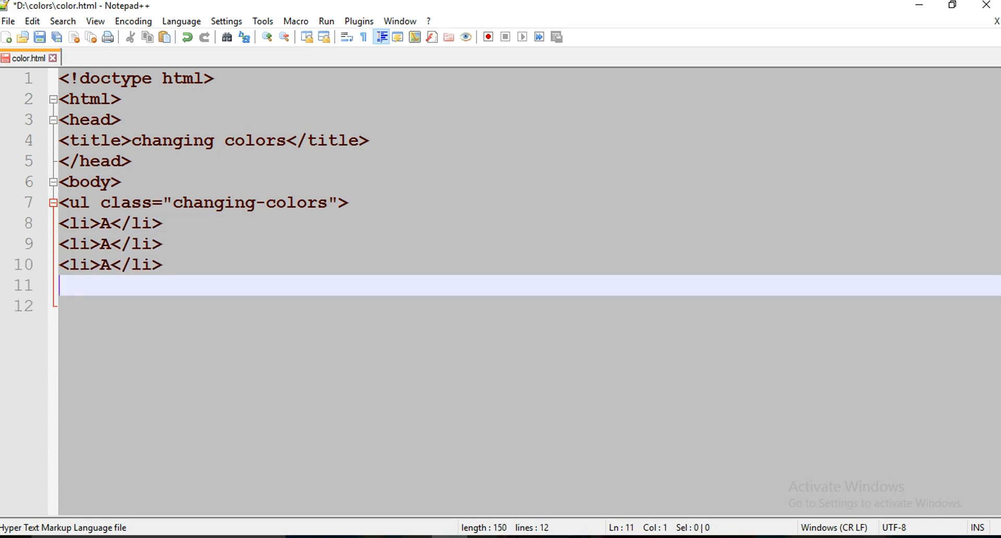
text(<li>A</li>)
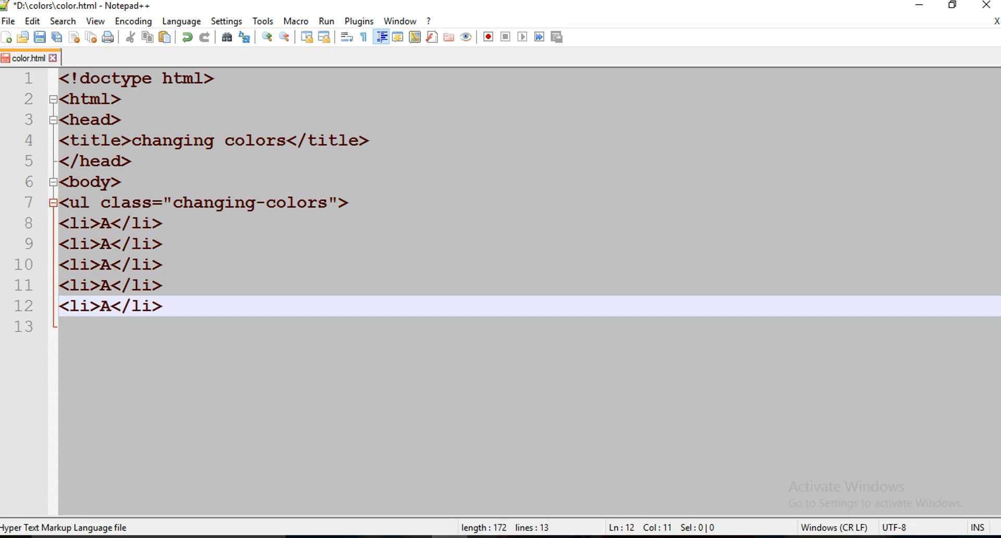
text(<li>A</li>)
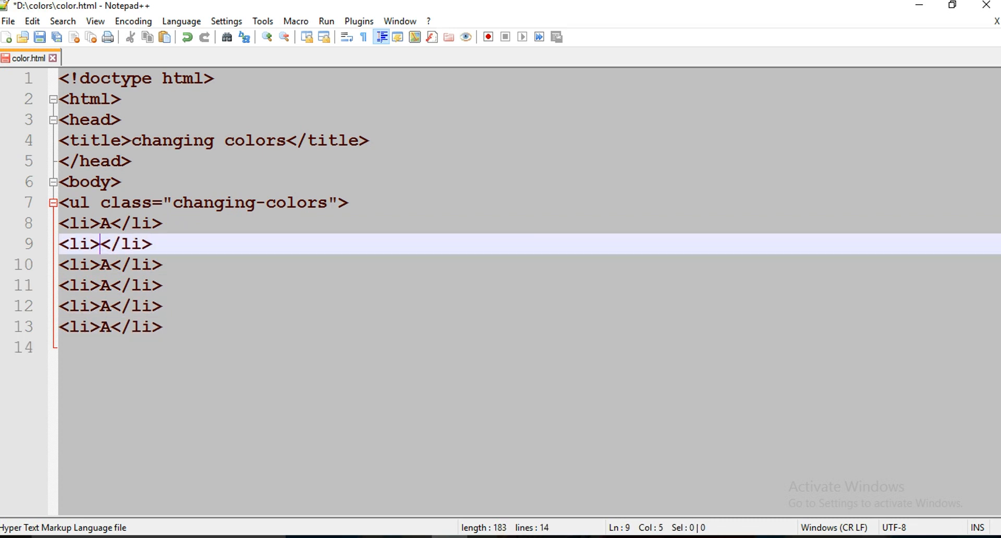
text(M)
click(529, 285)
text(Z)
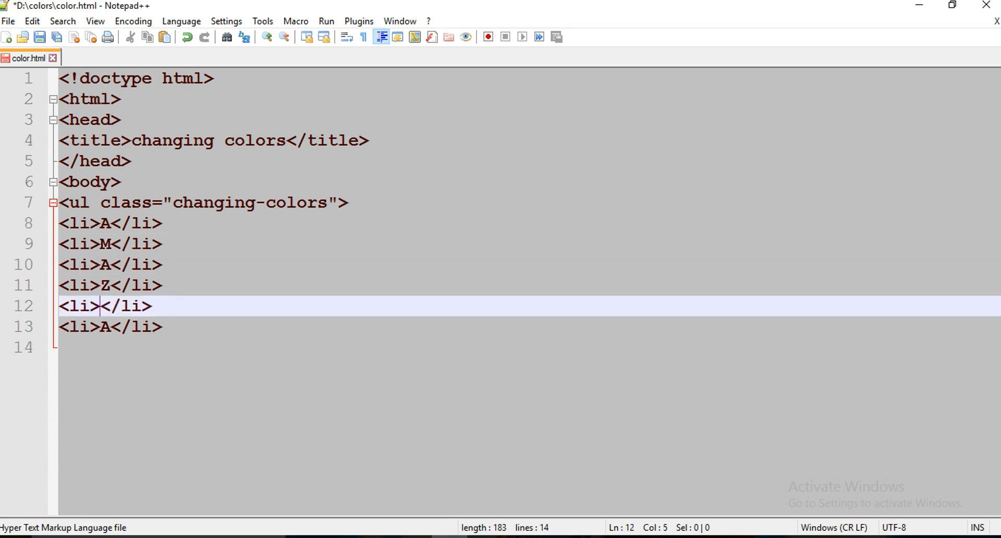
text(I)
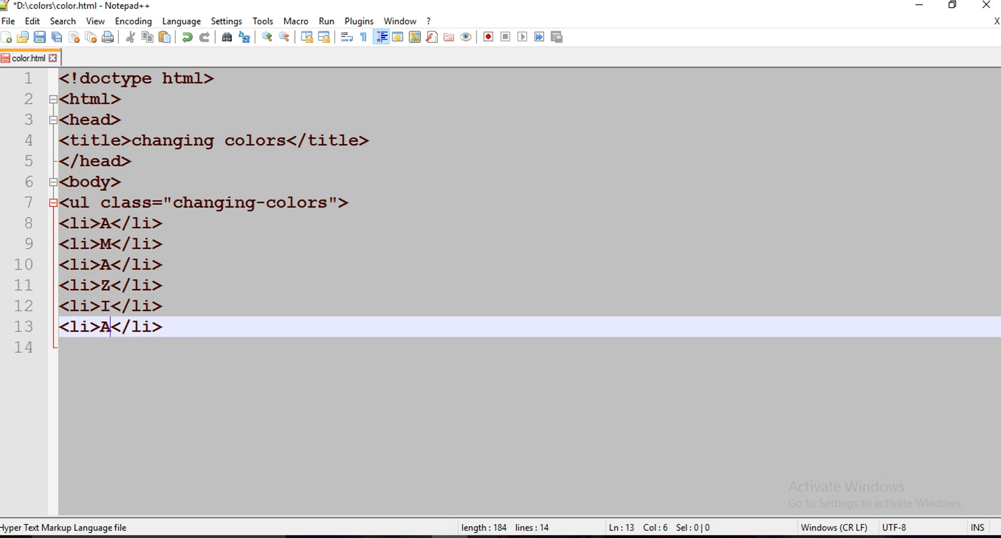
text(N)
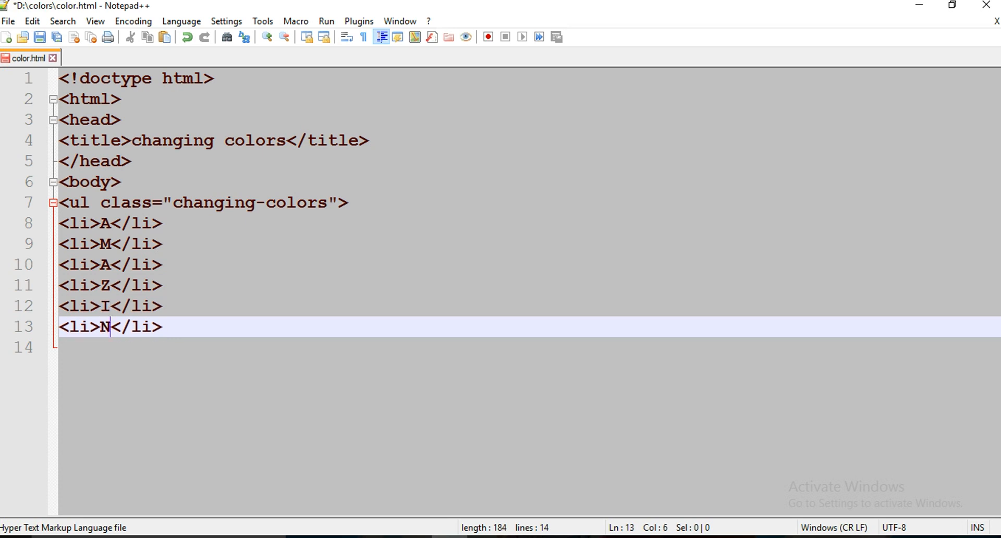
text(<li>A</li>)
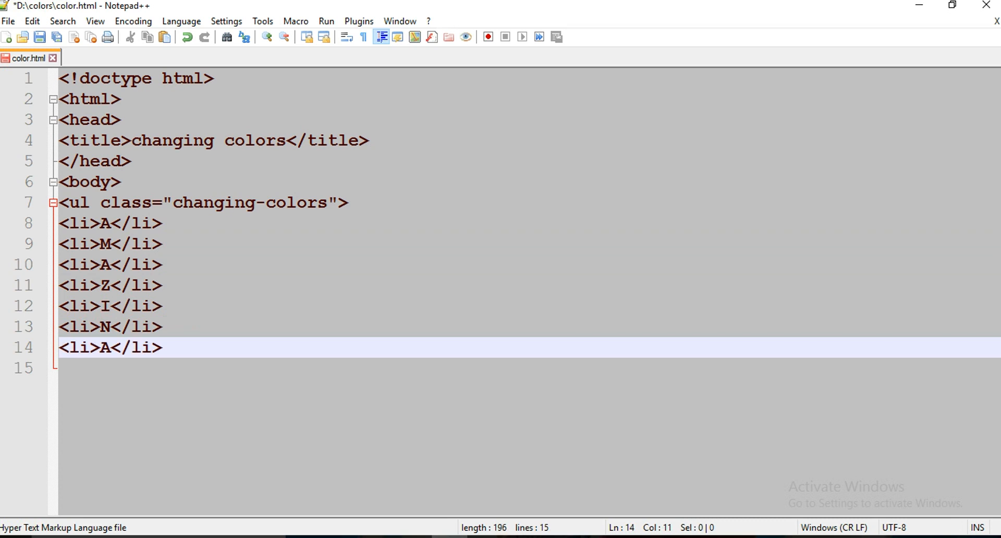
click(109, 347)
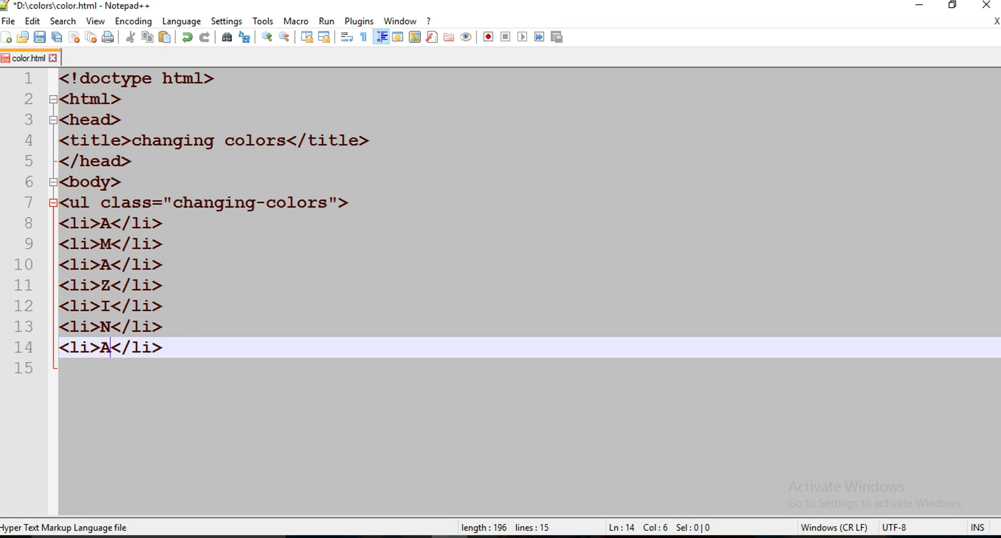
text(G)
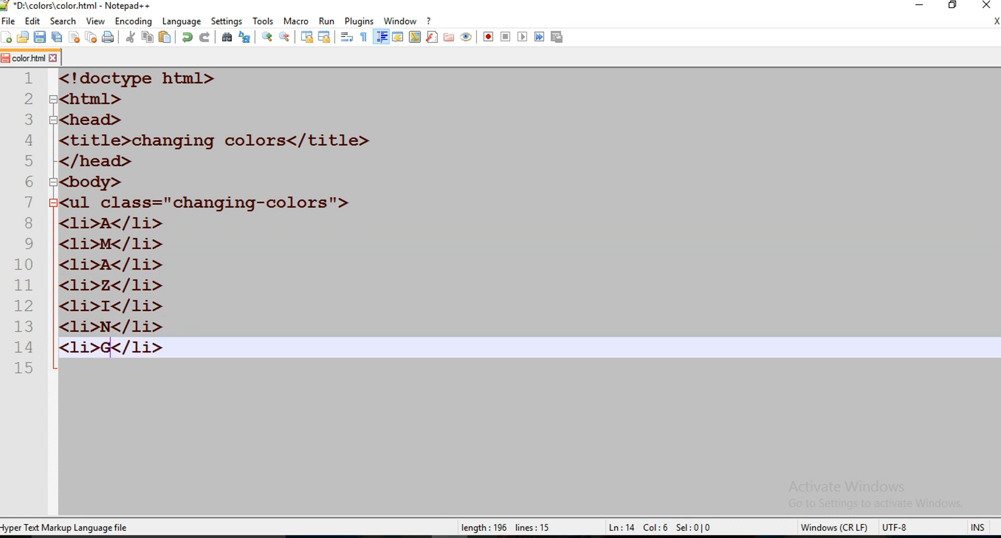
text(<)
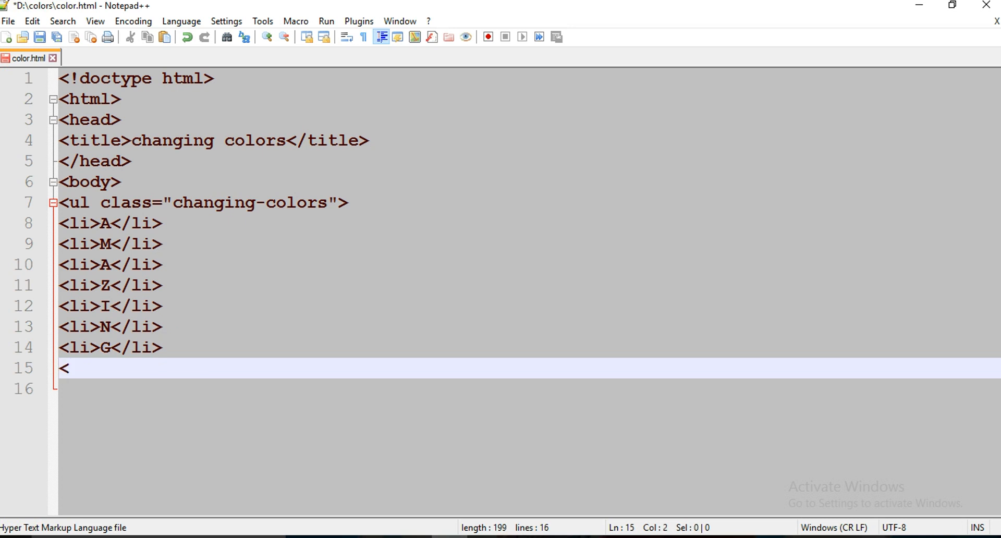
Step: Close the ul, body and html tags, save color.html and start a blank document
text(ul>)
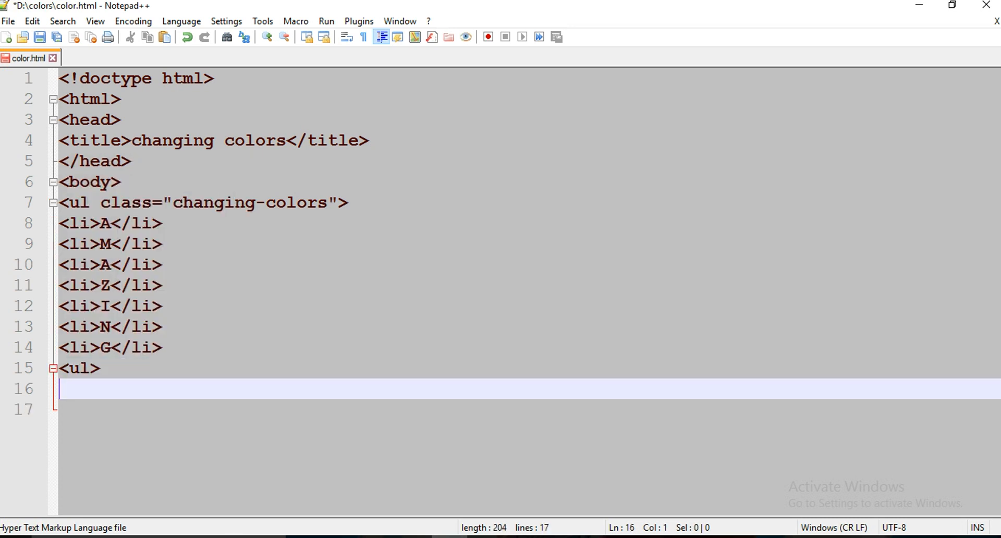
text(</body>)
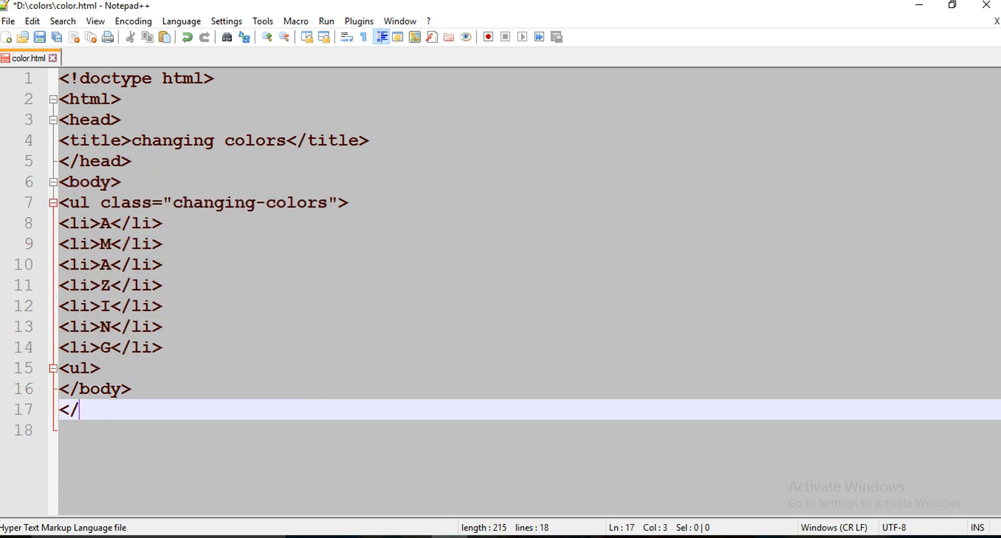
text(html>)
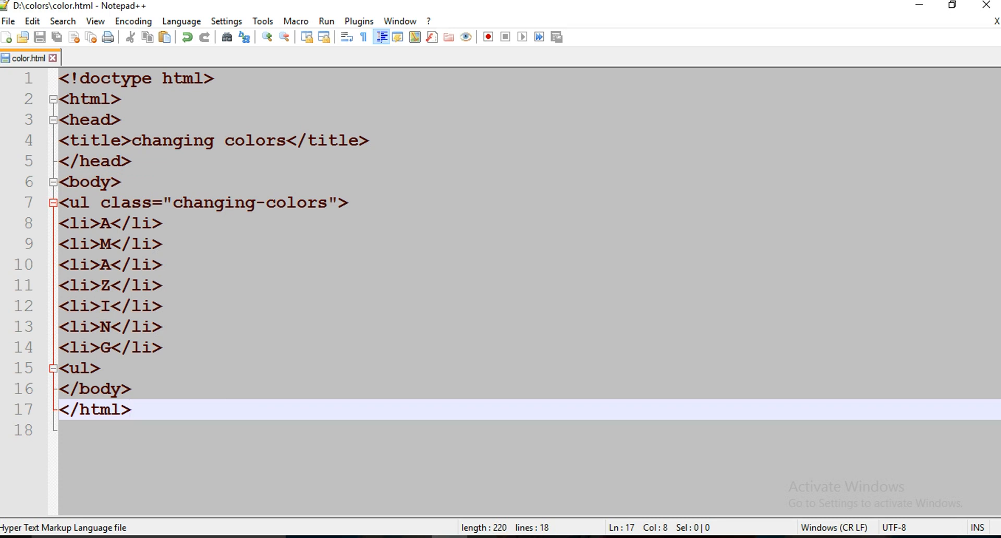
click(100, 368)
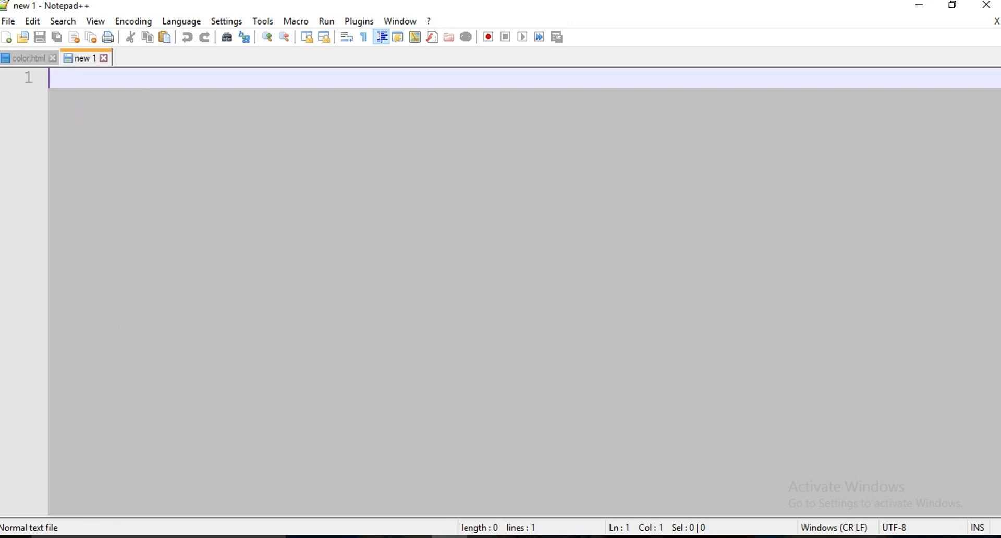
Step: Begin a body { rule and save the new file as color.css in the colors folder
text(body)
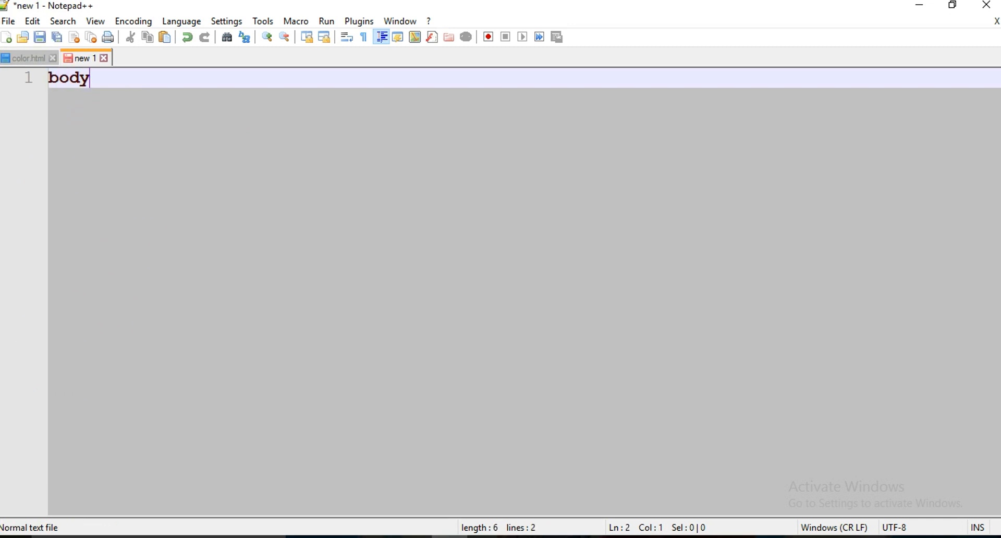
text({)
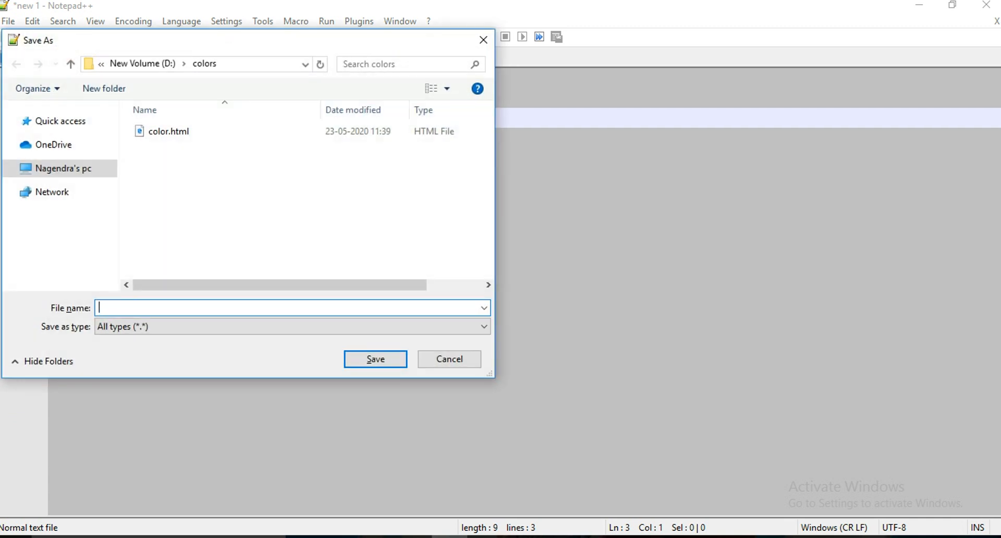
text(color.css)
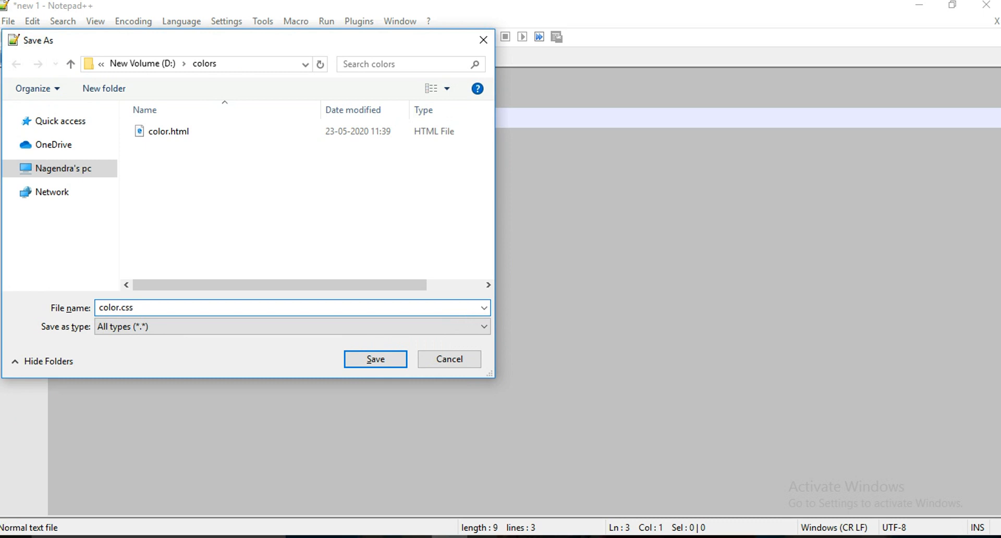
click(374, 359)
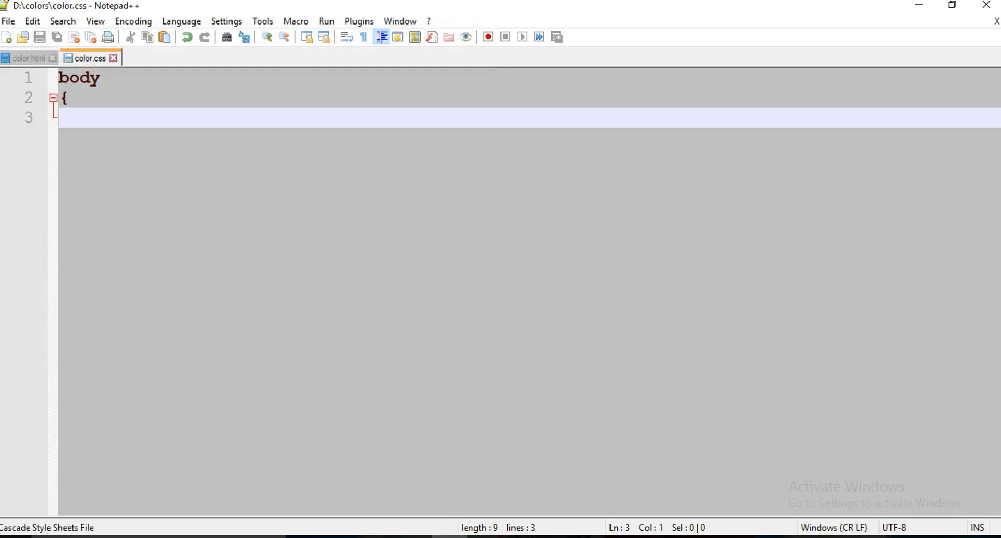
Step: Give body padding 0, margin 0, background #000 and text-decoration none, then close the rule
text(padding:0;)
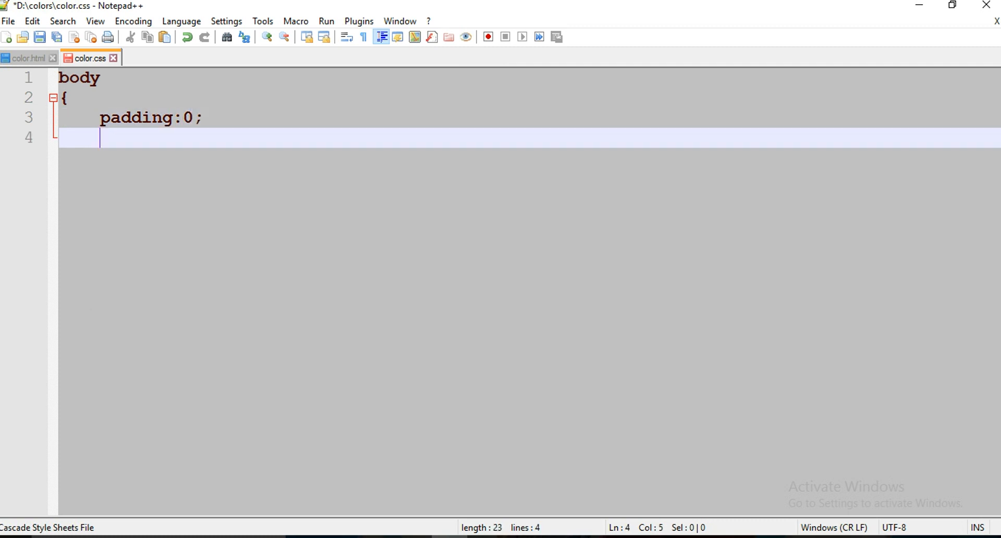
text(margin:)
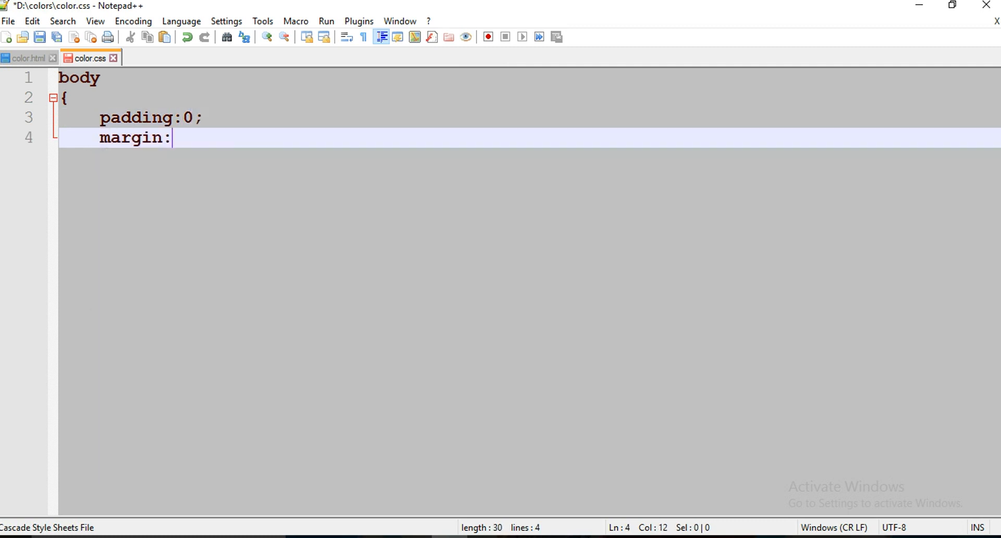
text(0;)
text(background:)
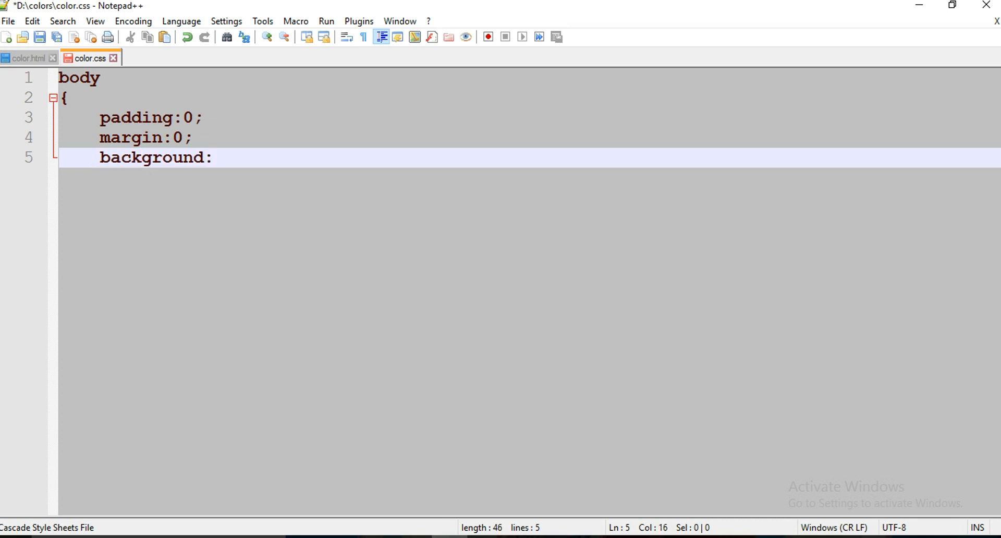
text(#000;)
text(text-decoration)
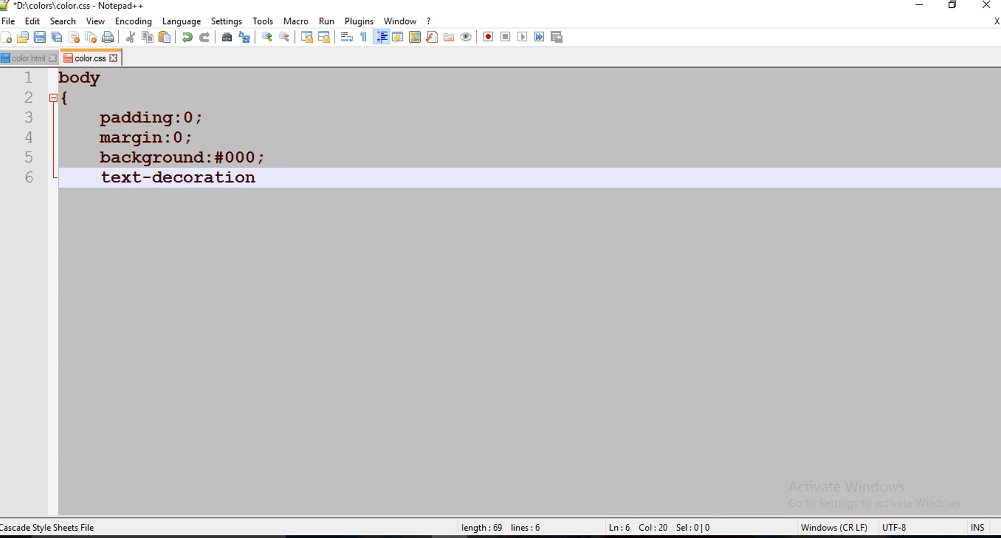
text(:none;)
text(})
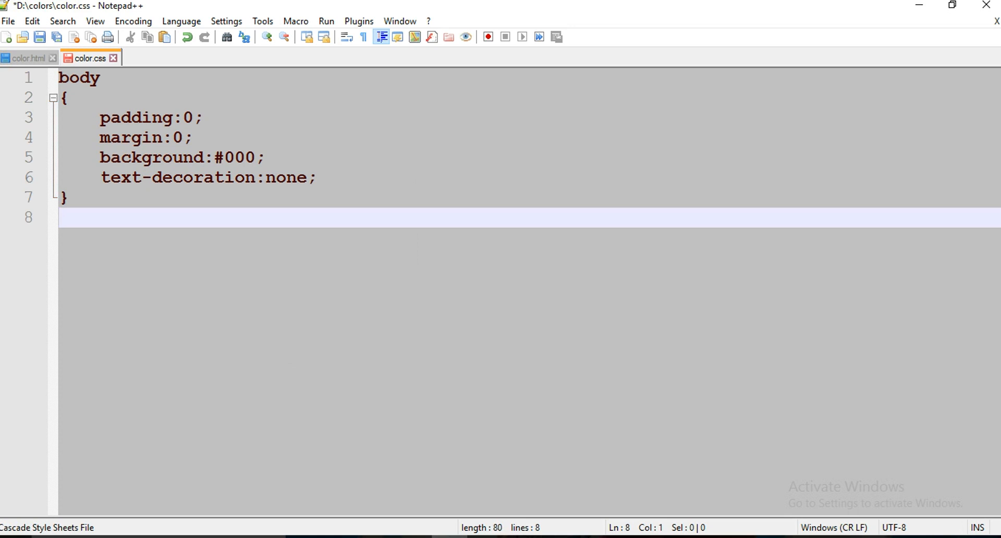
text(.ch)
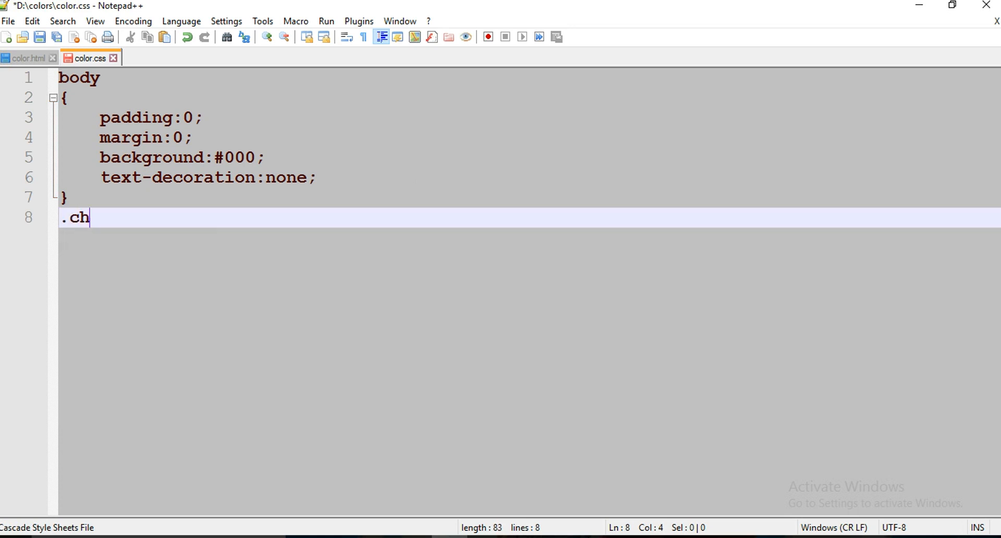
Step: Open the .changing-colors rule with Algerian font, 10px padding and 10px letter spacing
text(anging)
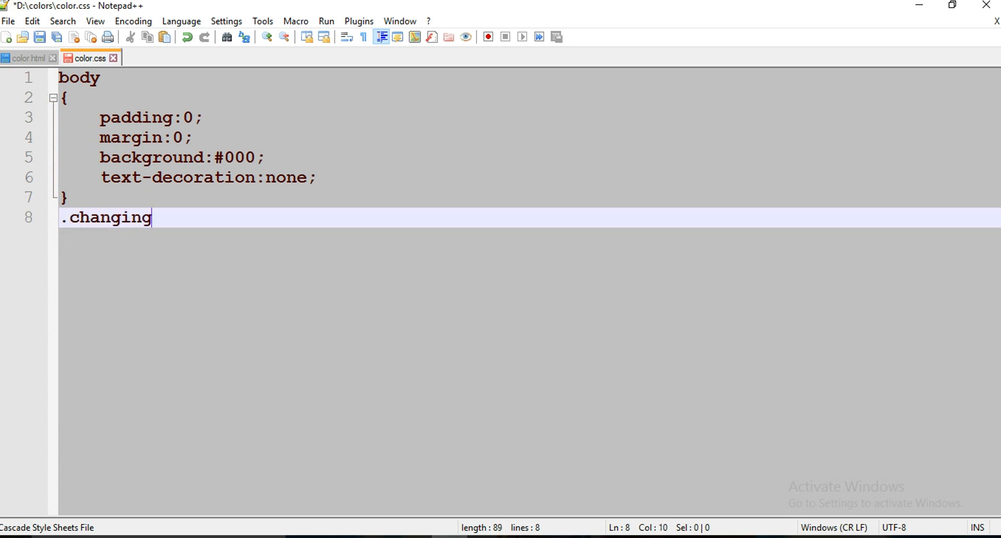
text(-colors)
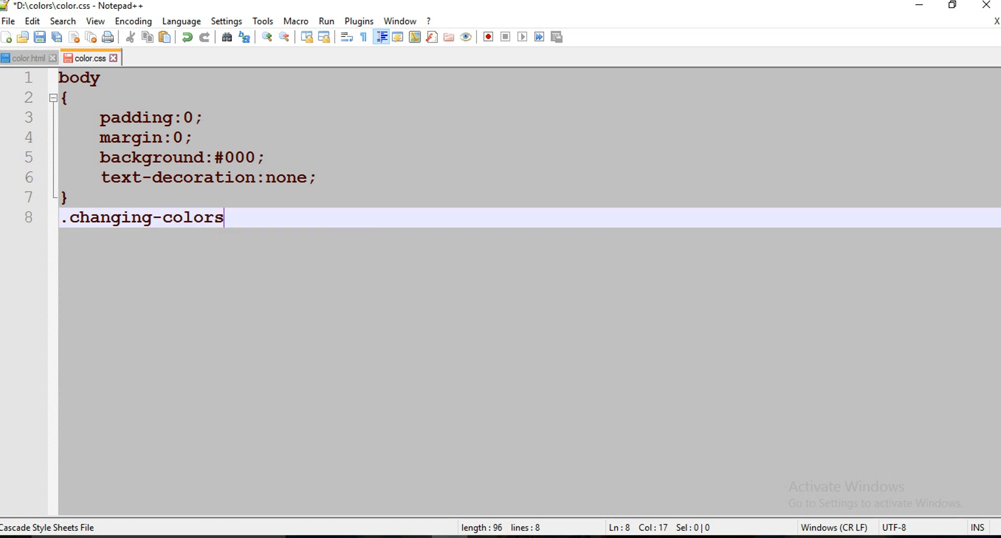
text({)
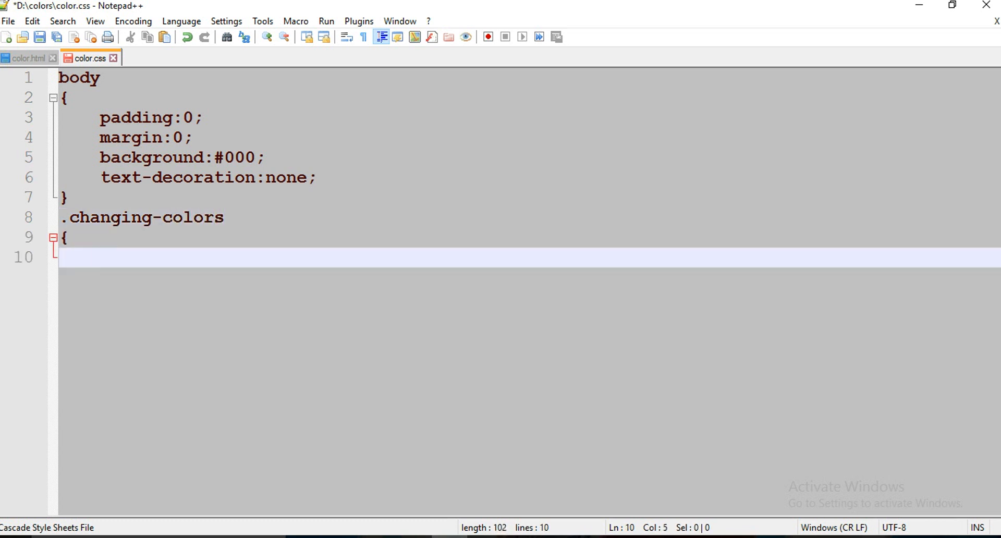
text(fo)
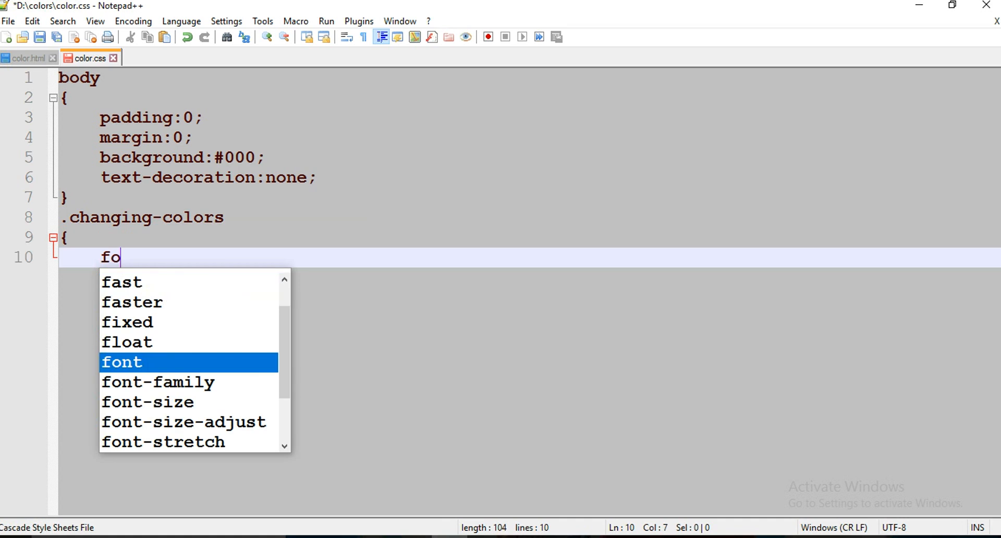
text(nt-size:1)
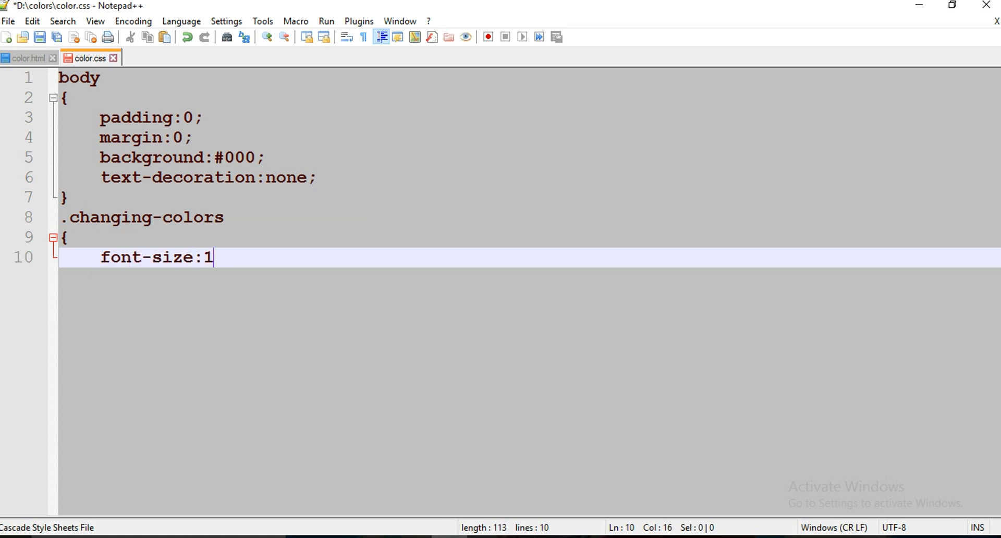
text(7px;)
text(font-family:a)
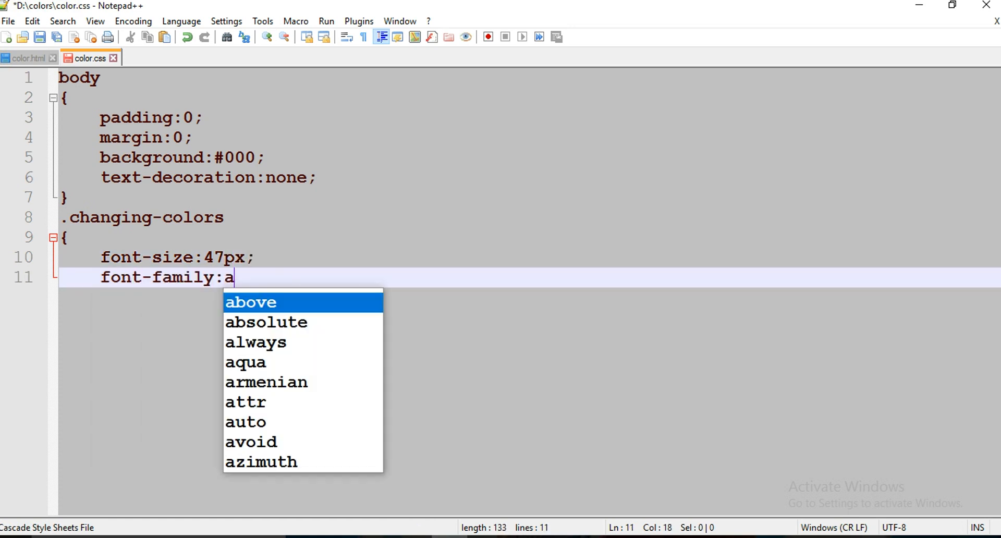
text(lgerian)
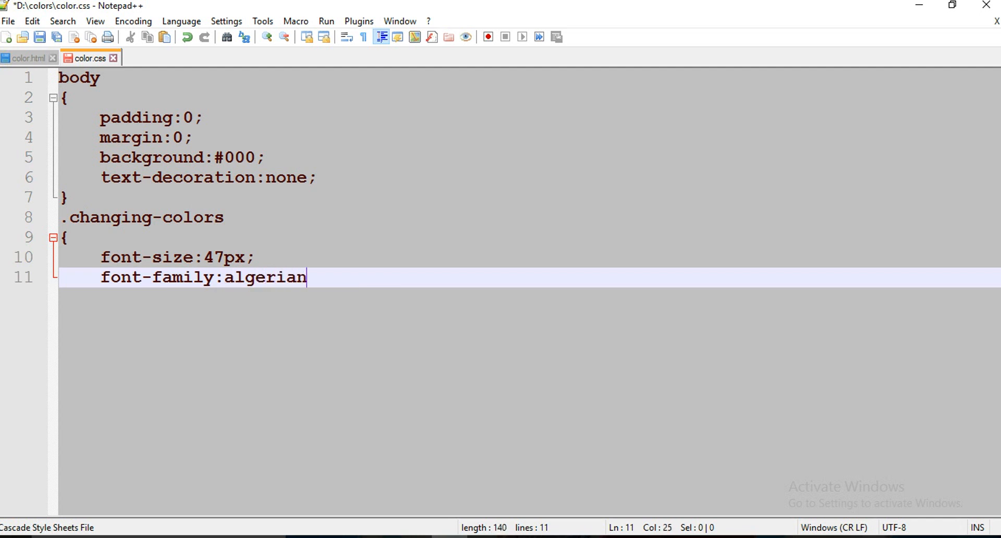
text(;)
text(padding:10)
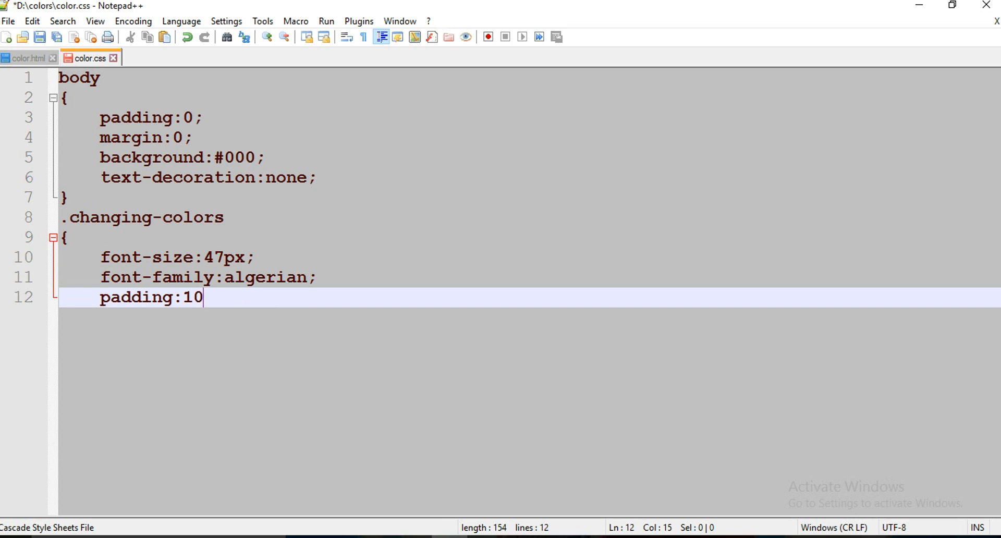
text(px;)
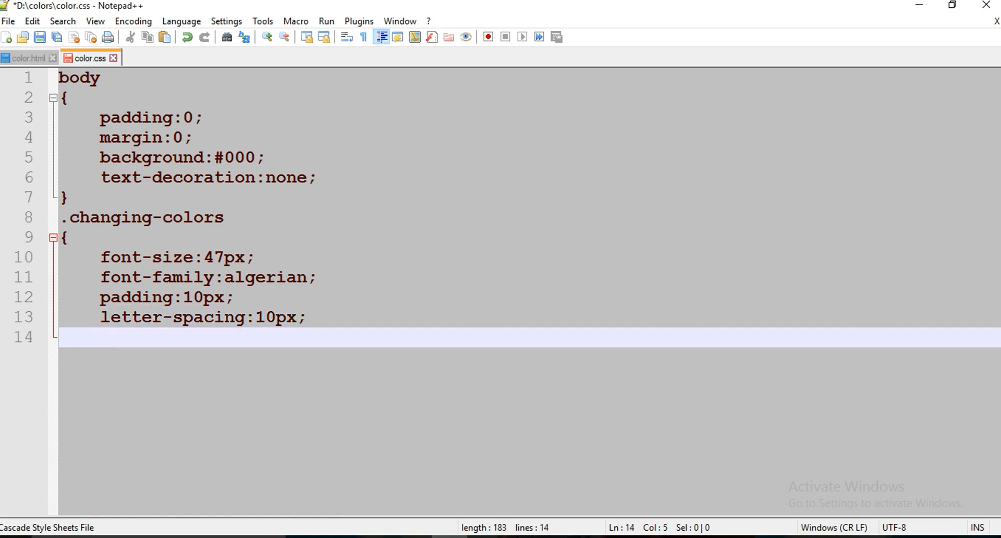
Step: Centre the text and add animation 'change 3s linear infinite', closing the rule
text(text-align:center;)
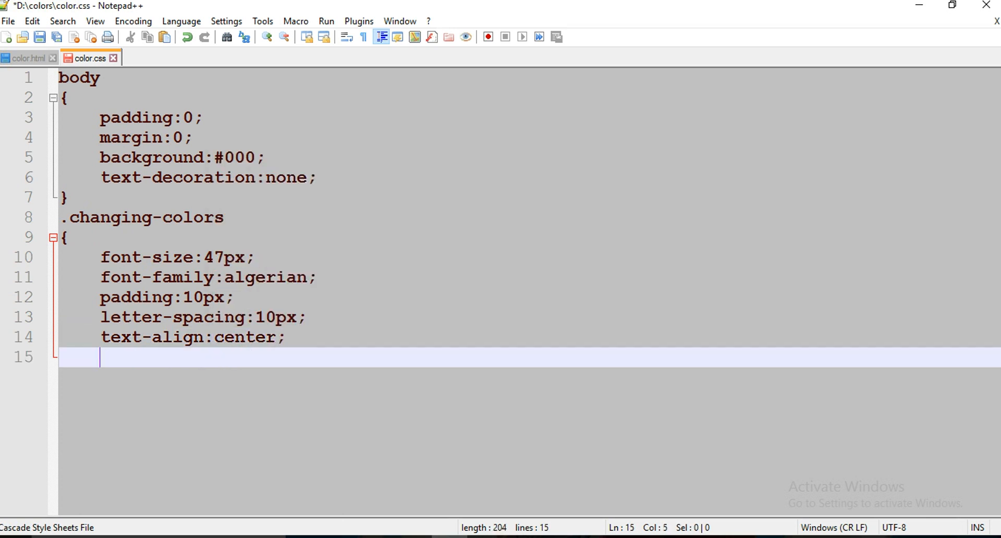
text(anima)
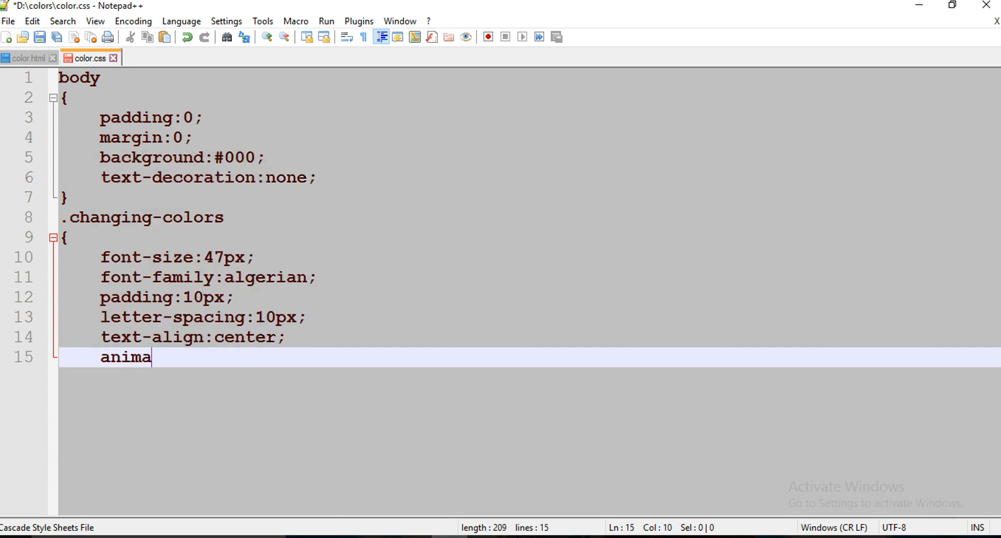
text(tion:)
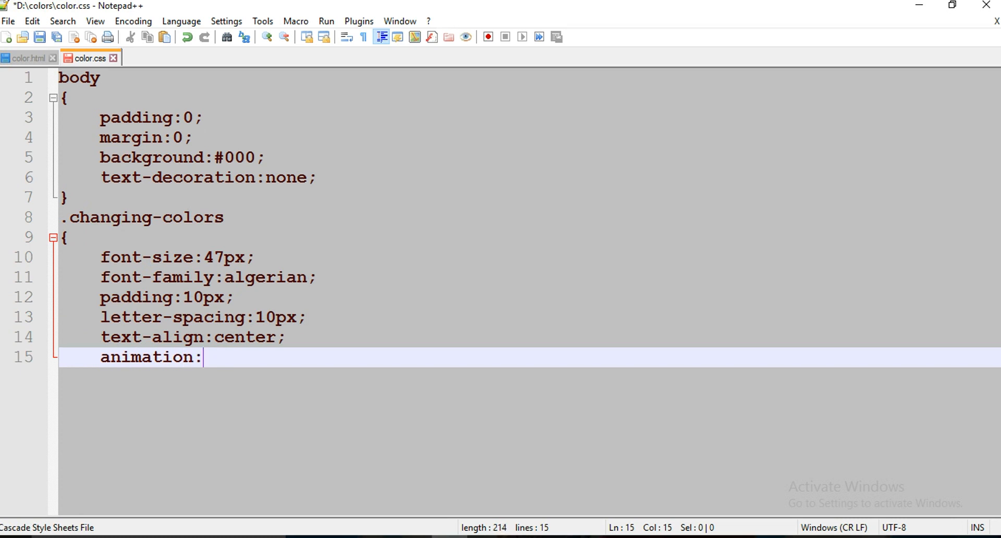
text(change)
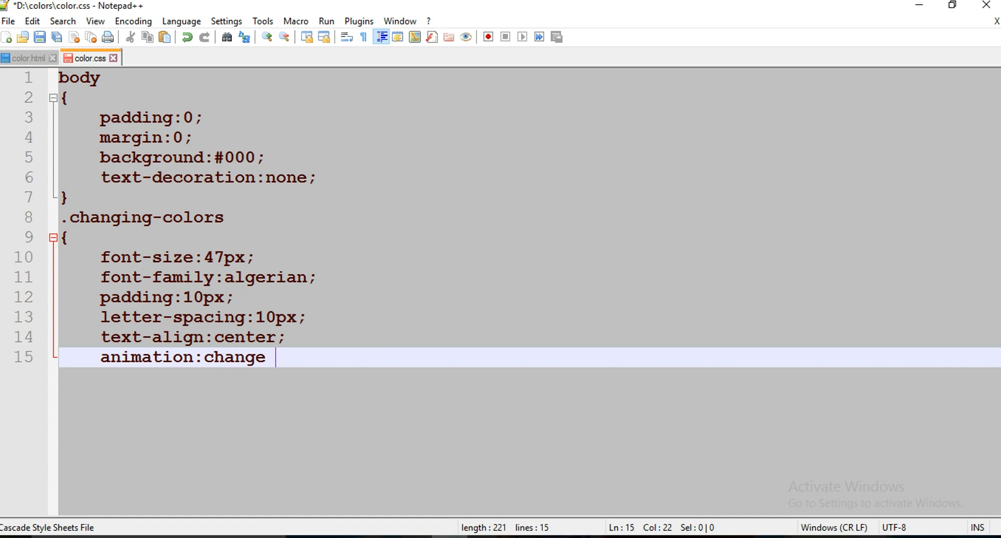
text(3s line)
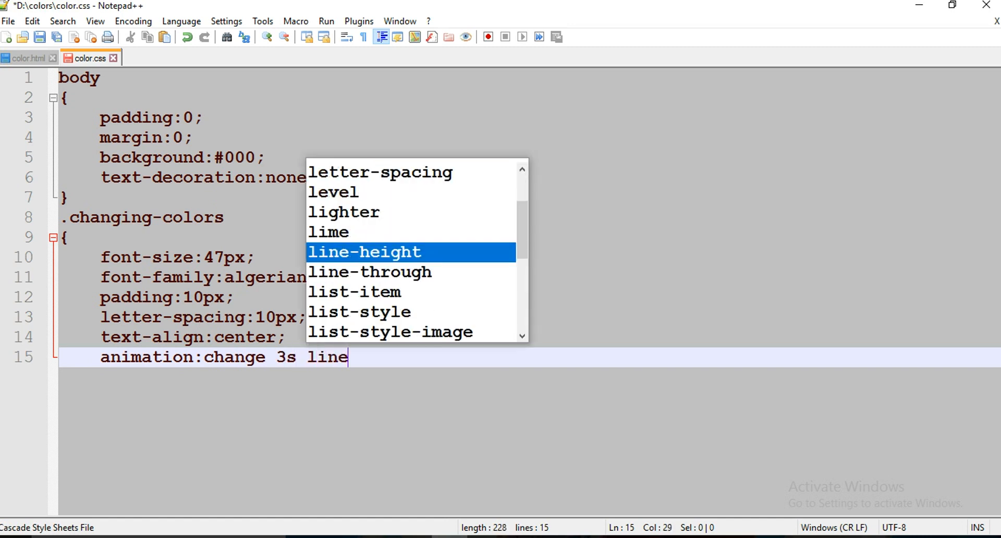
text(ar infin)
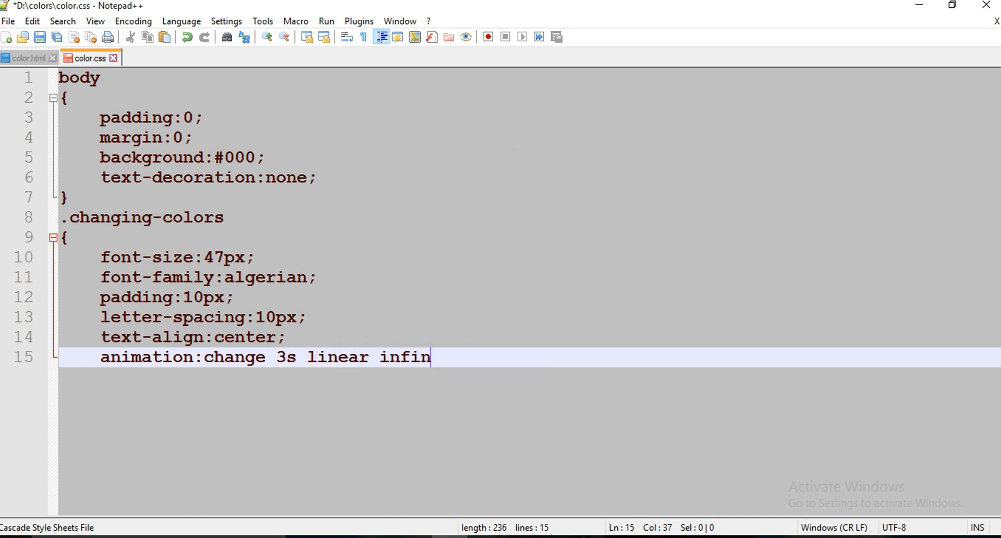
text(ite;)
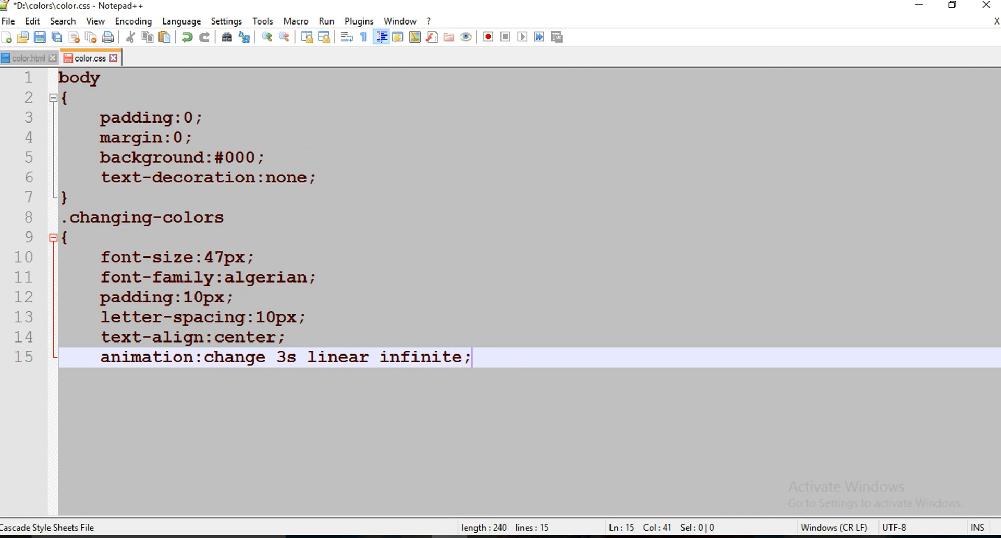
text(})
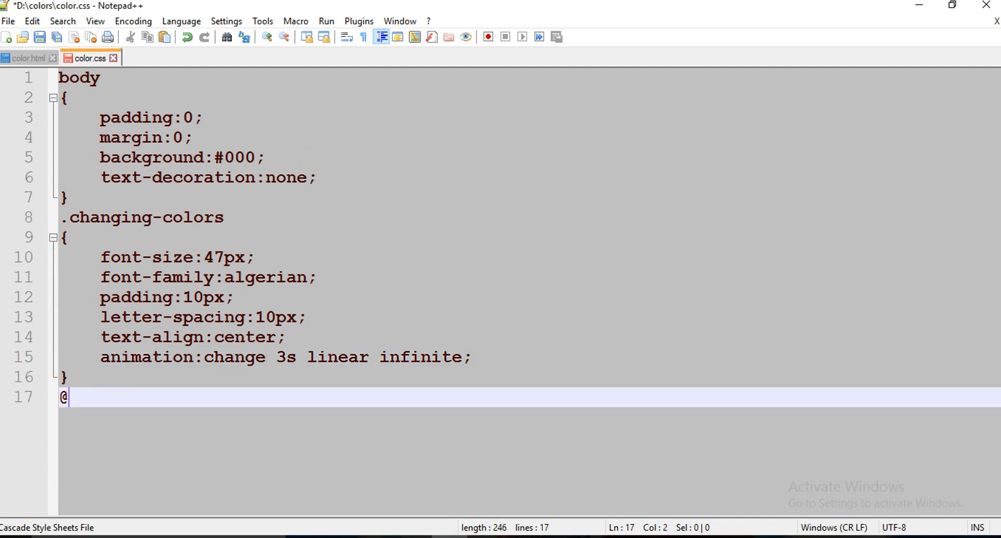
text(keyframe)
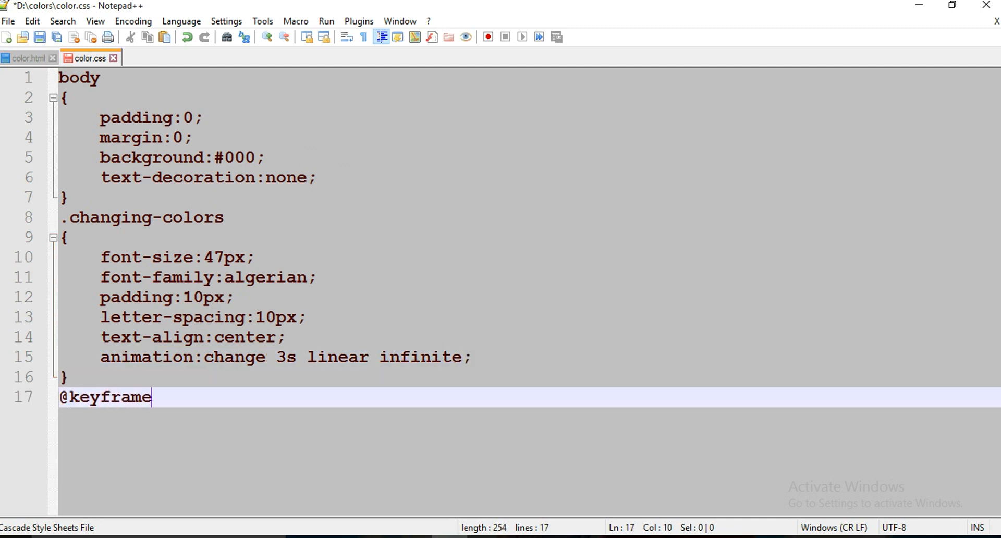
text(s cham)
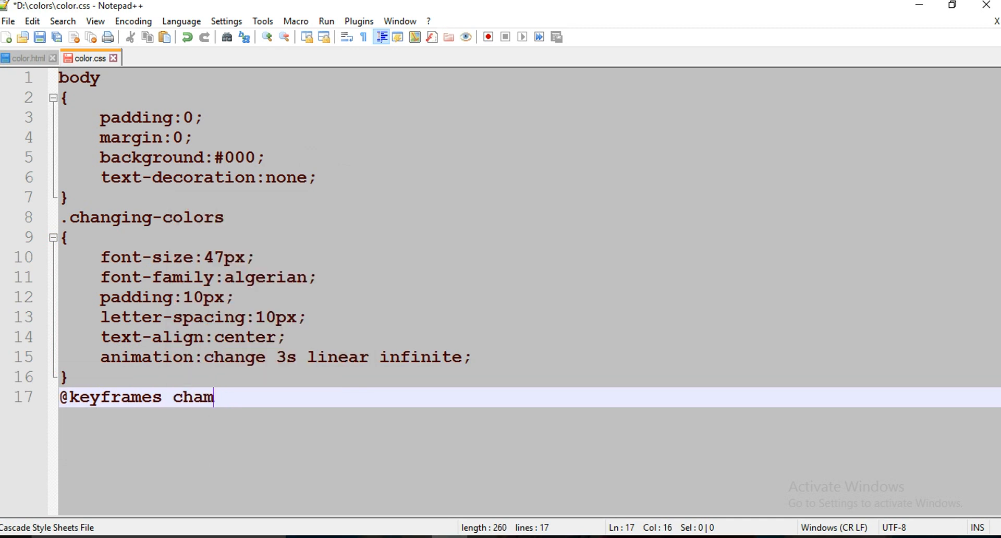
text(nge)
text({)
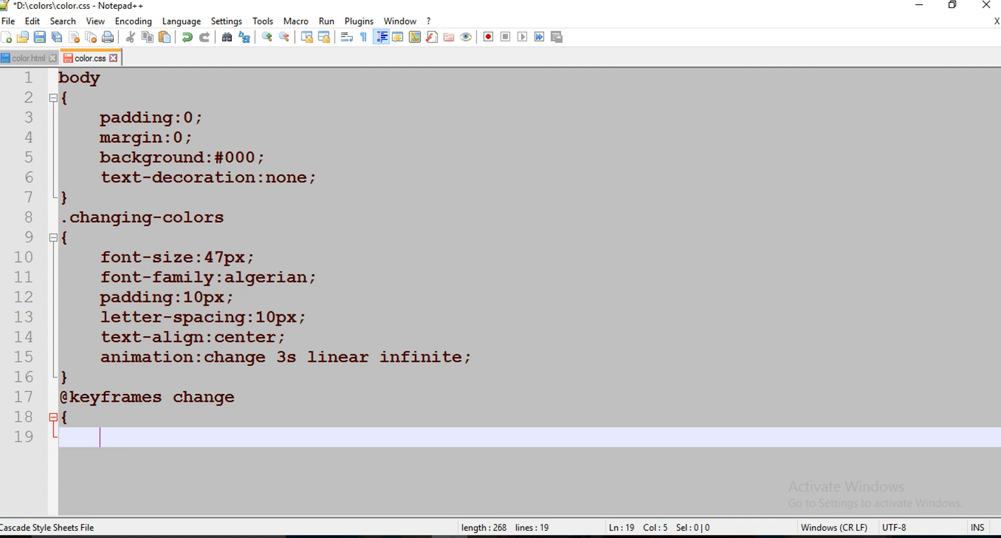
text(0)
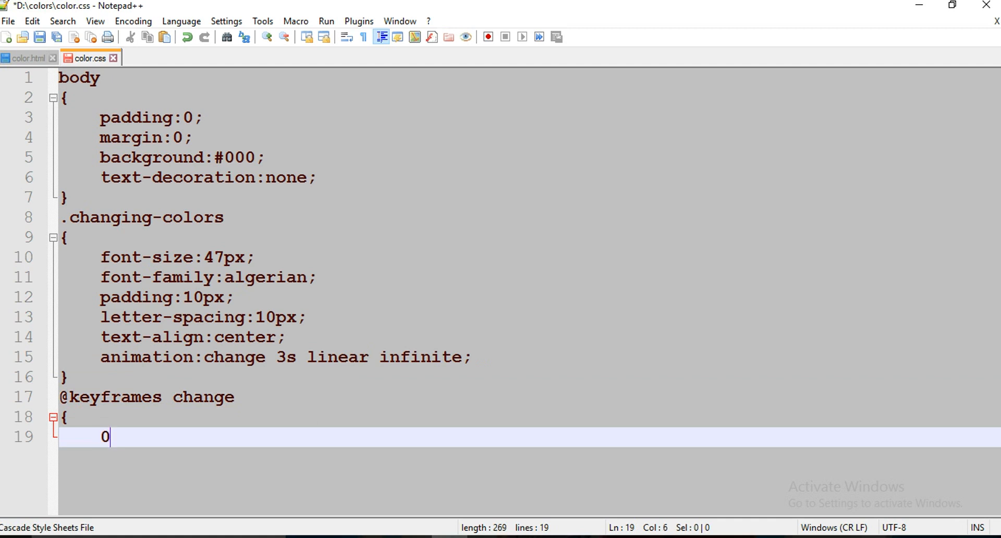
text(%)
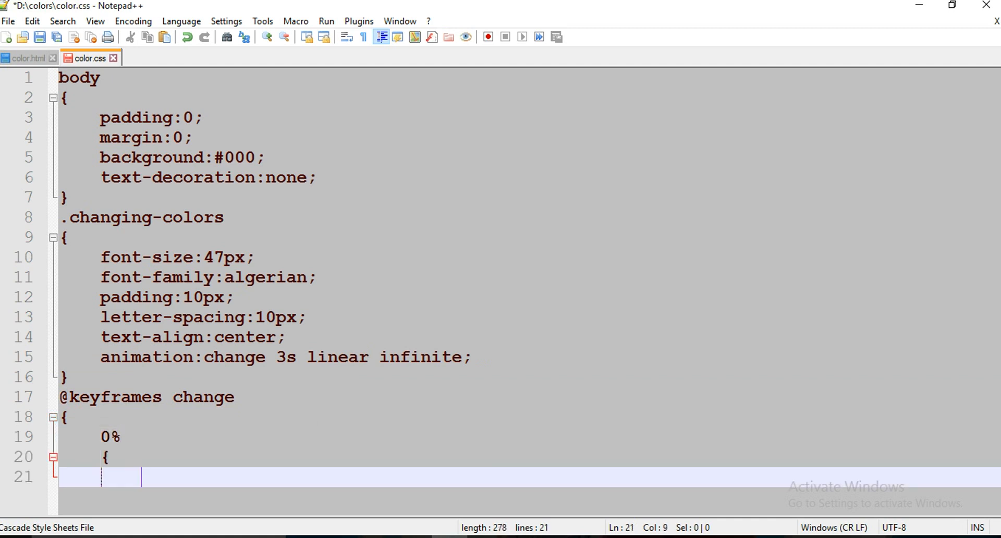
text(color:red;)
text(})
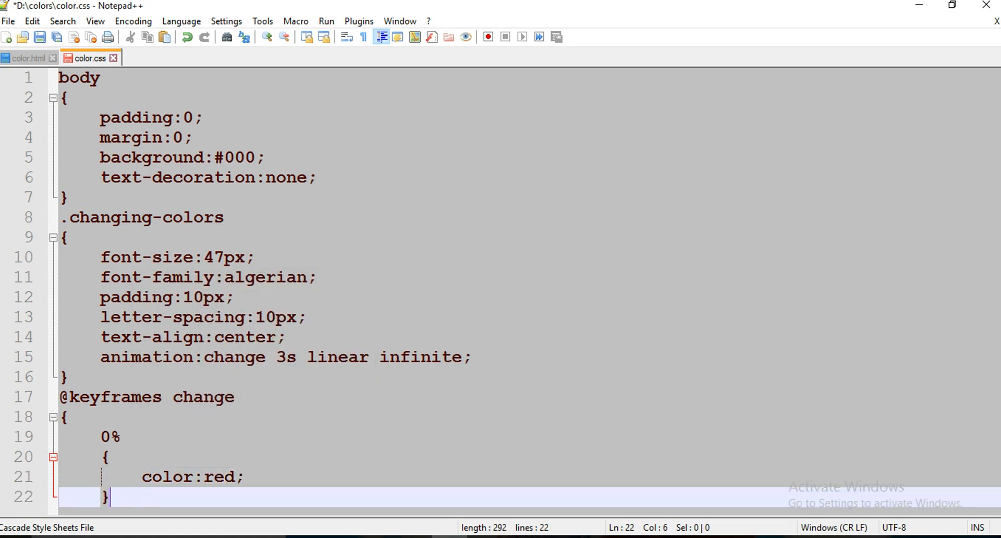
text(105)
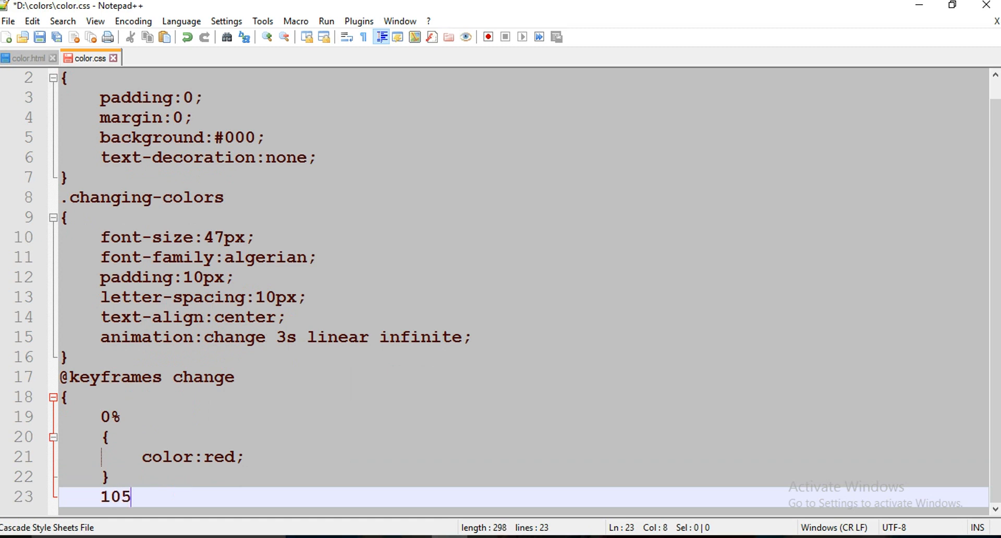
key(BackSpace)
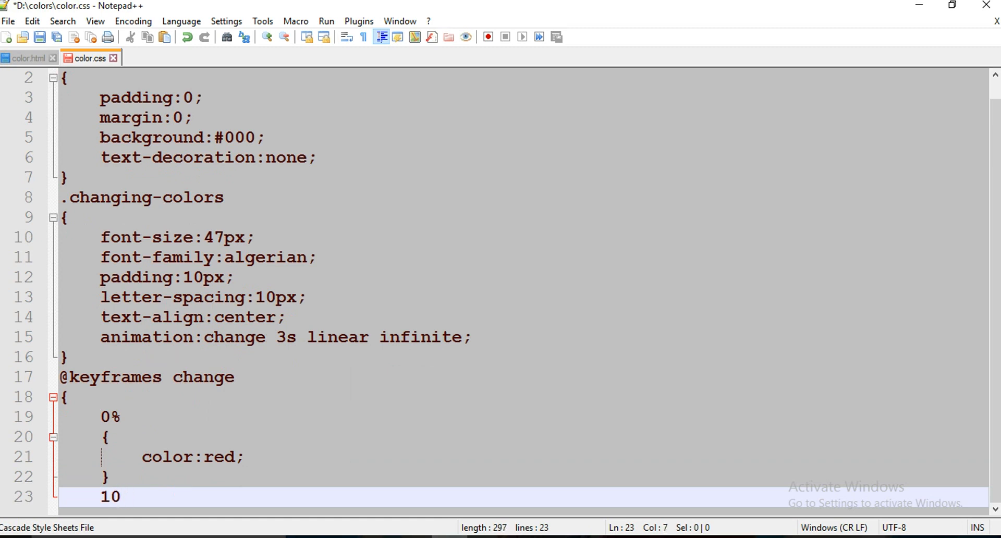
text(col)
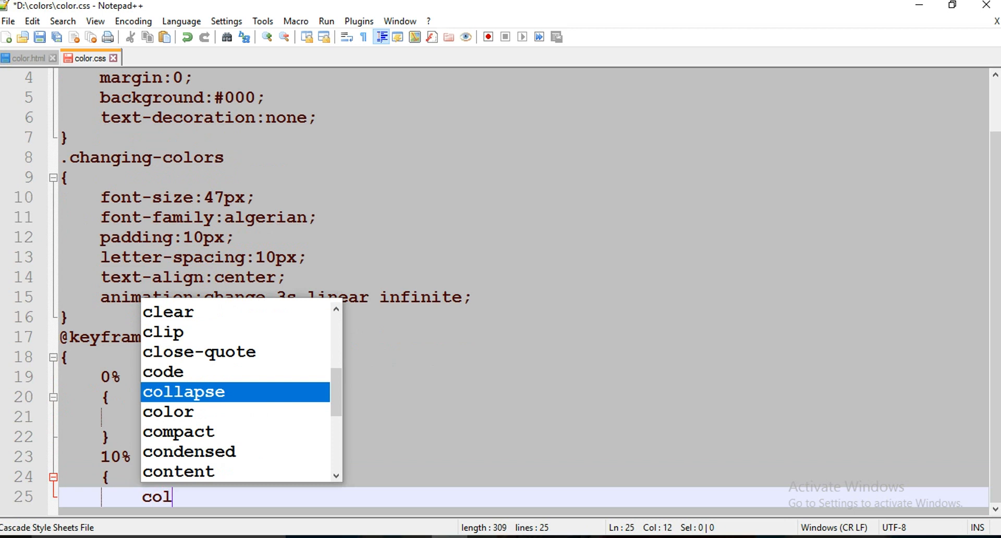
text(lor:blue;)
text(})
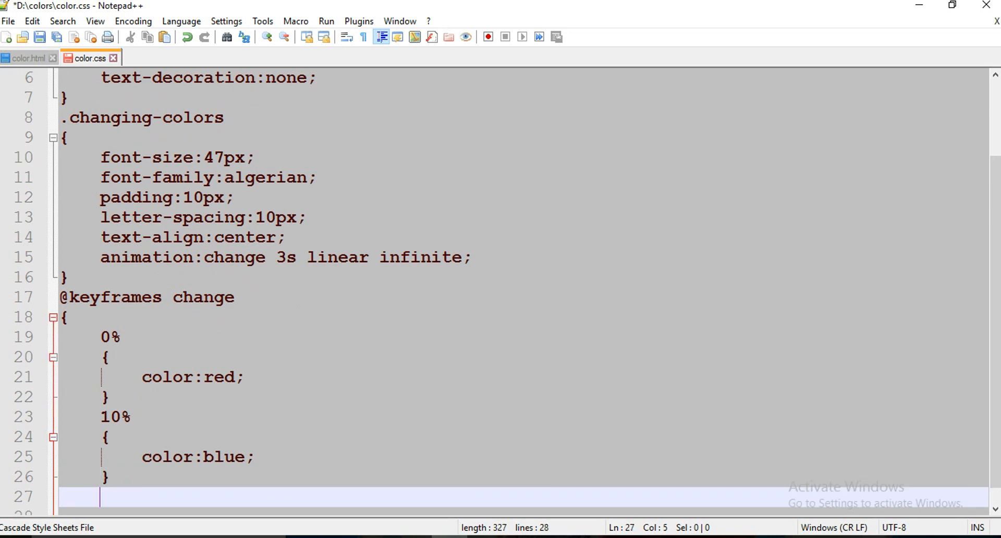
Step: Add the 20% teal, 30% yellow and 40% pink keyframe steps
text(20%)
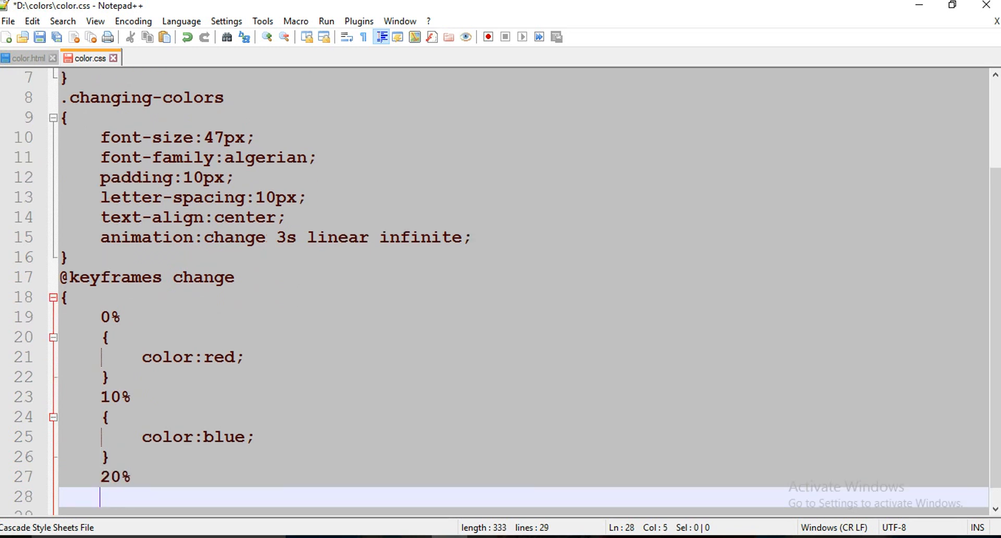
text(color:)
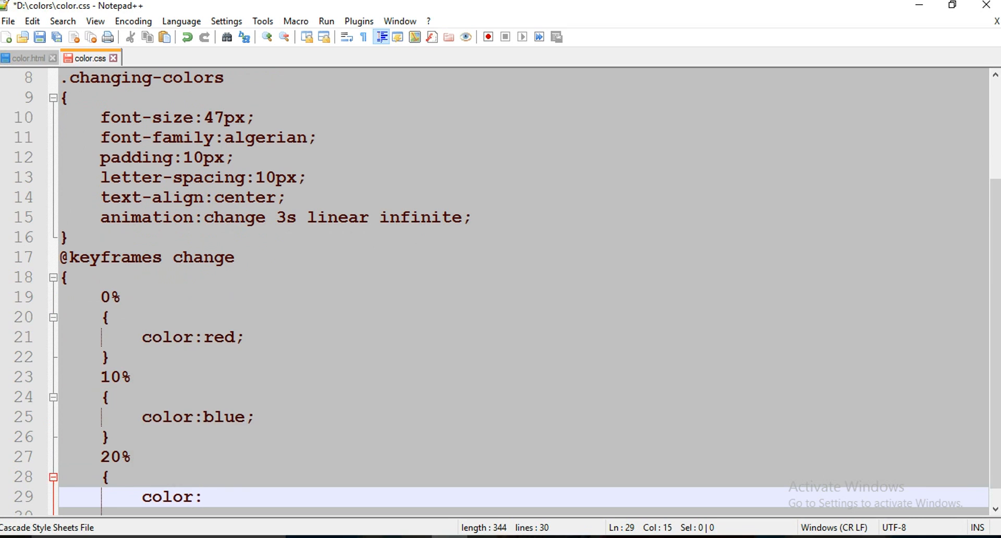
text(teal;)
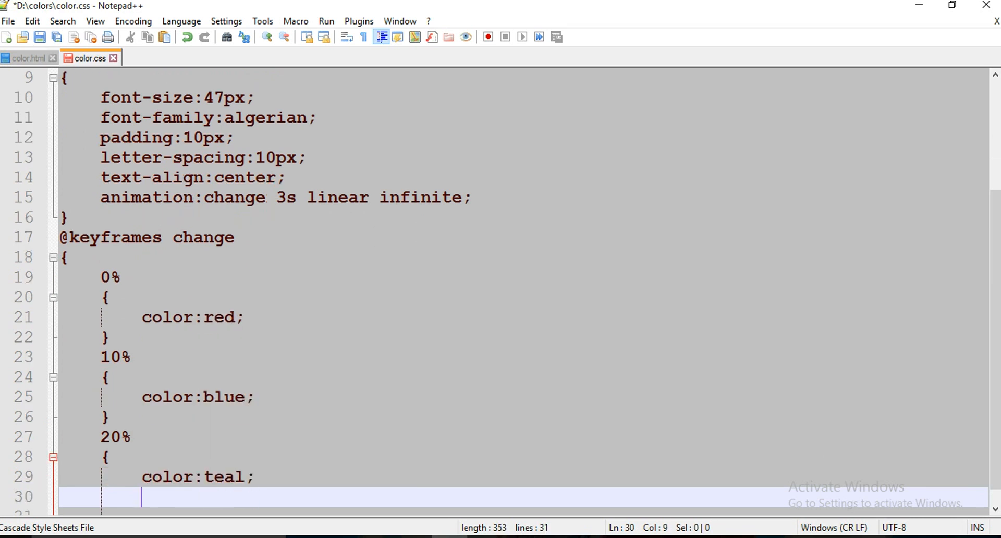
text(30%)
text(c)
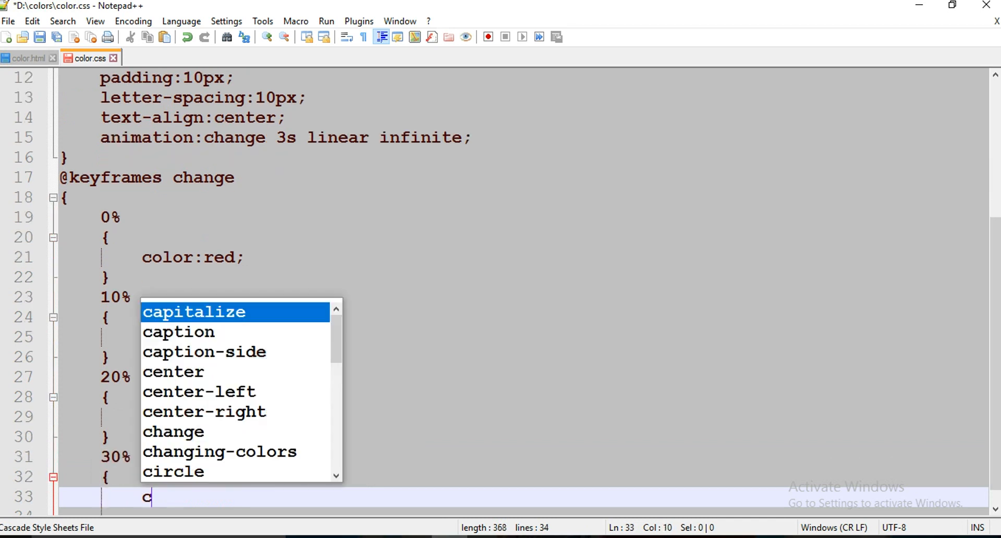
text(olor:)
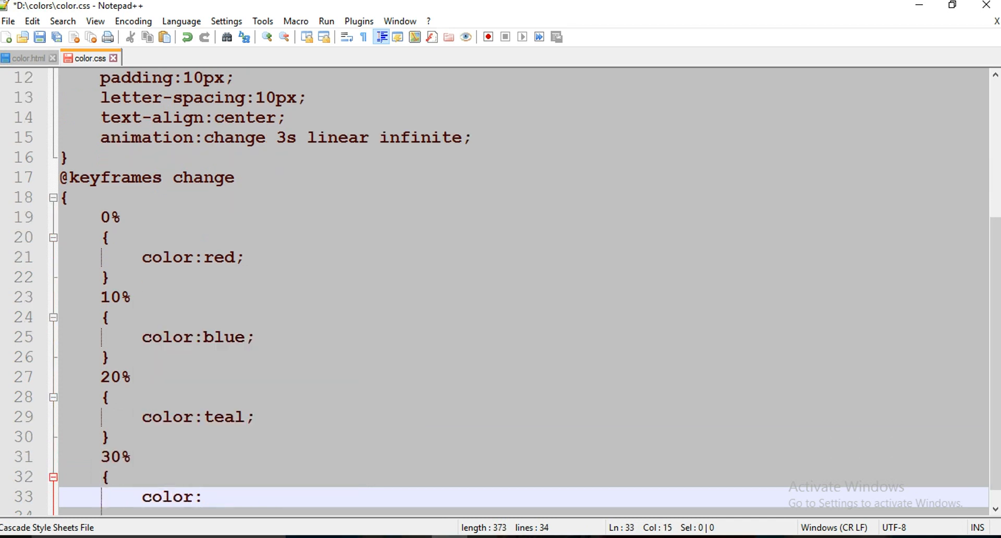
text(yellow;)
click(523, 511)
text(})
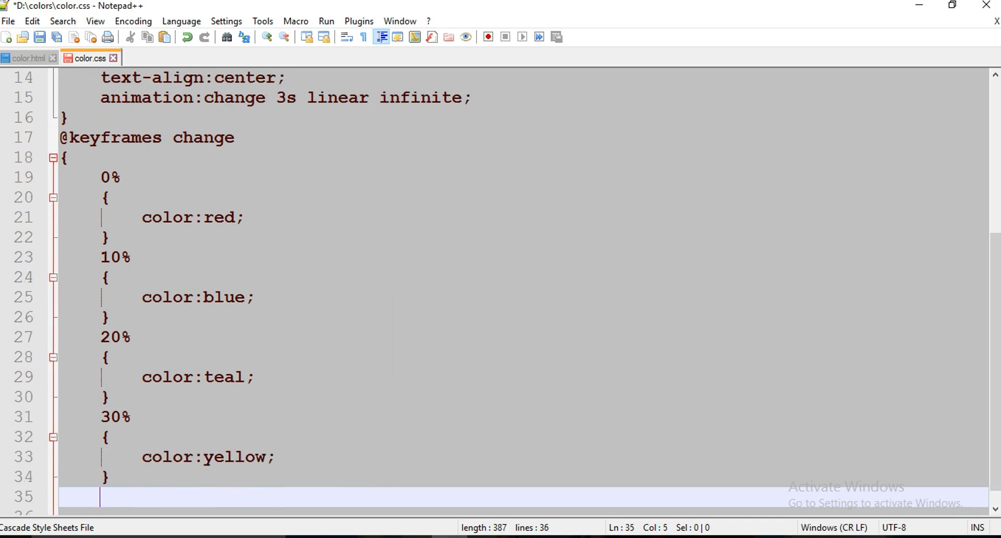
text(40%)
text(color)
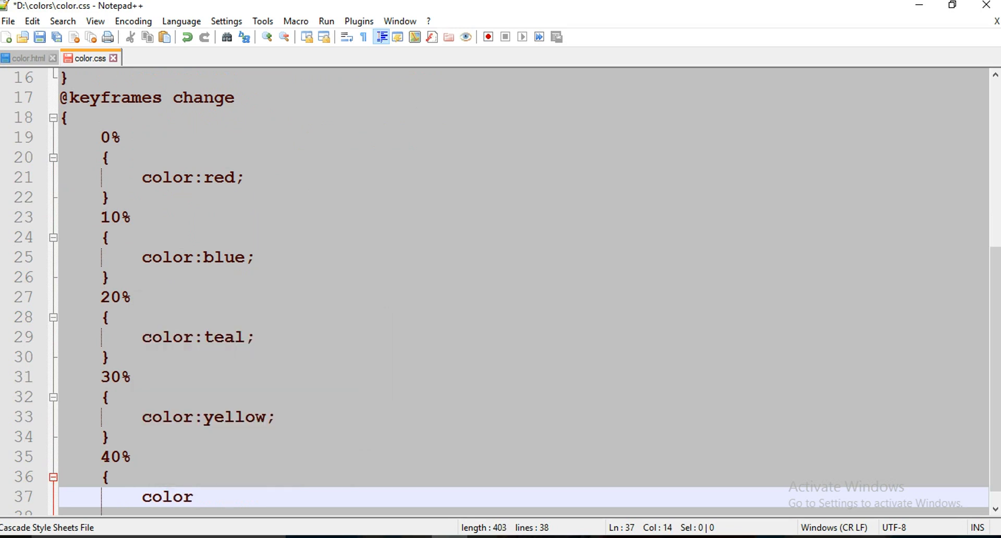
text(:pink)
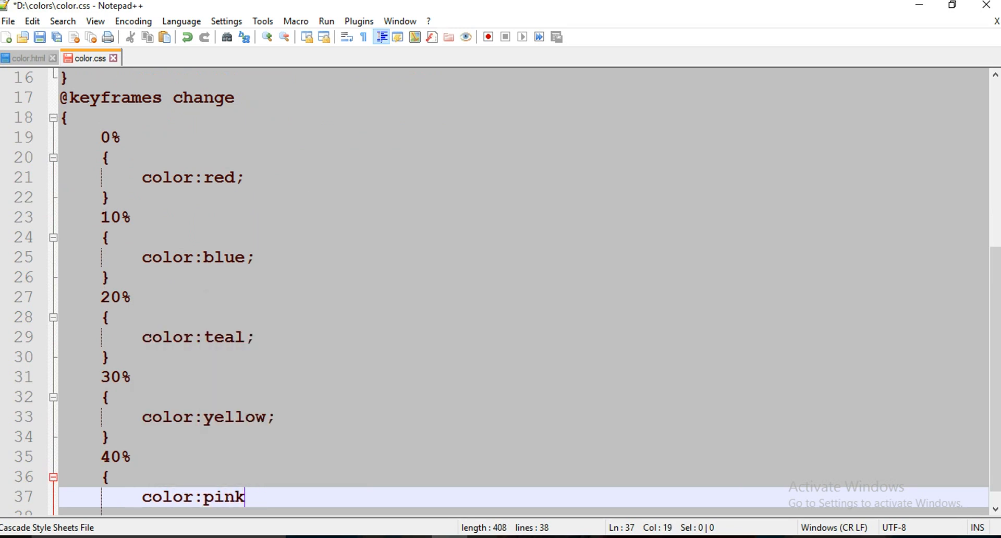
text(;)
text(50)
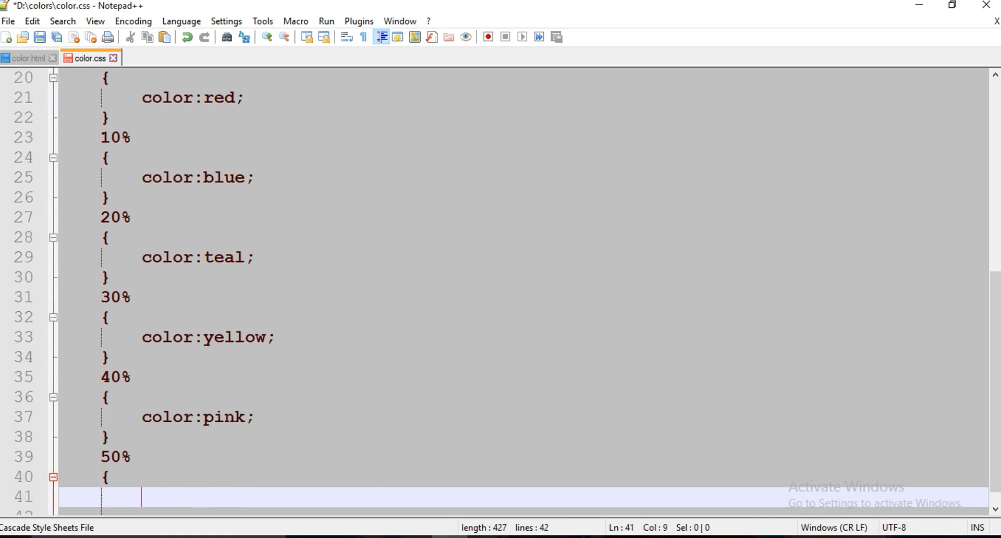
Step: Add keyframe steps 50% cyan, 70% green and 100% indigo to the change animation in color.css
text(color:)
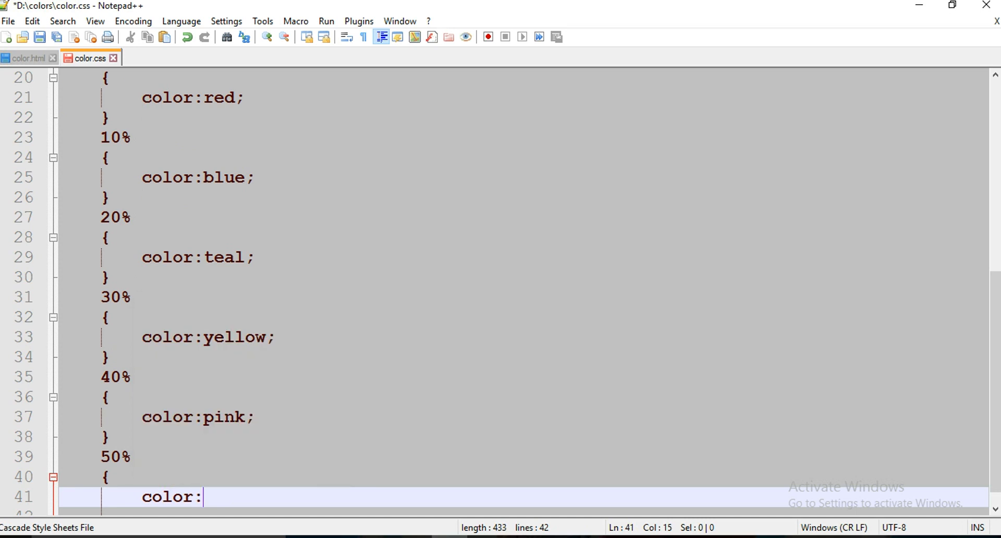
text(cyan;)
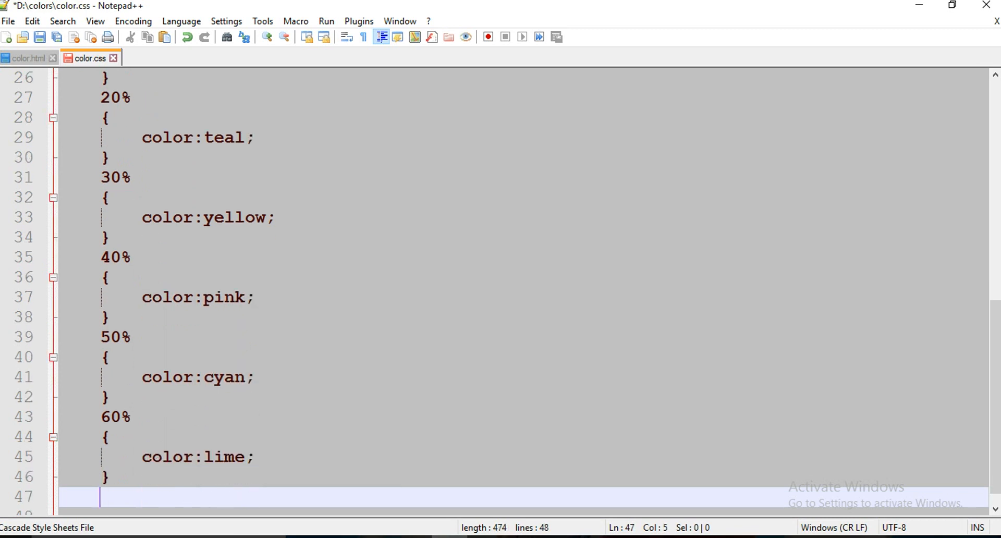
text(70%)
text({)
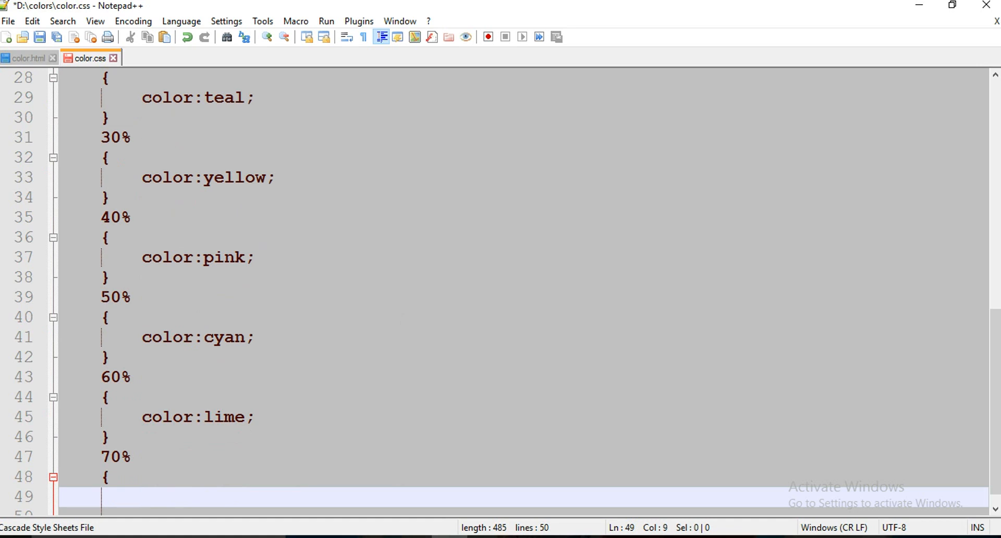
text(color:)
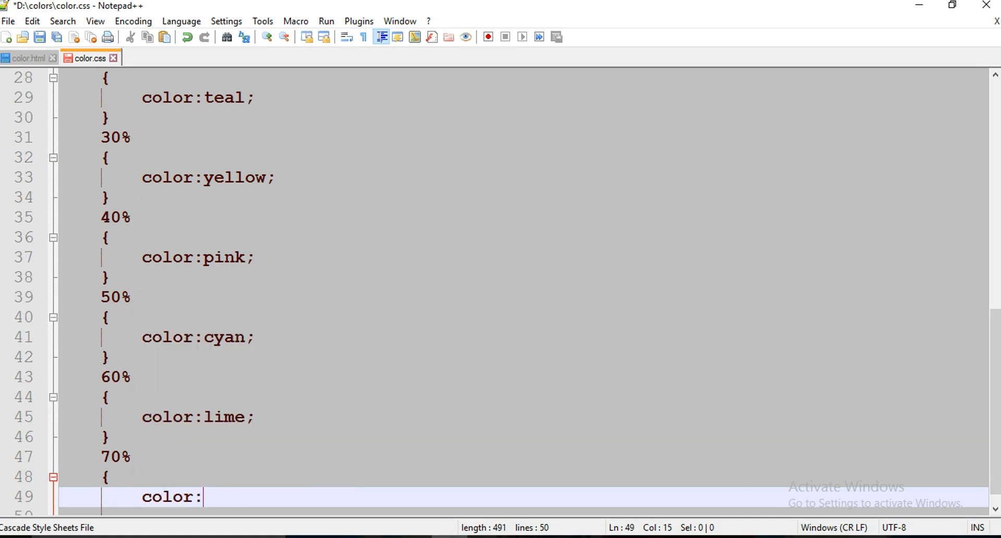
text(green;)
text(100)
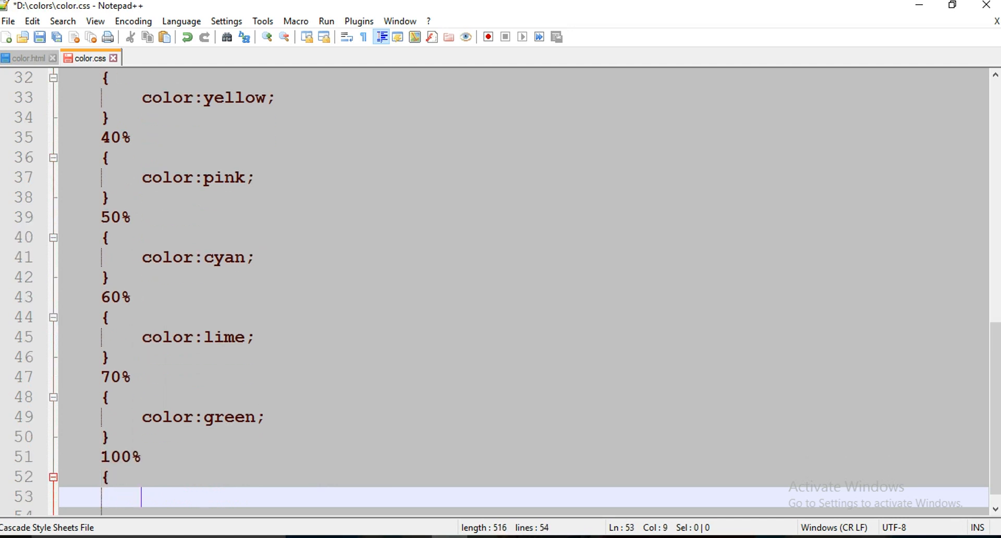
text(color:)
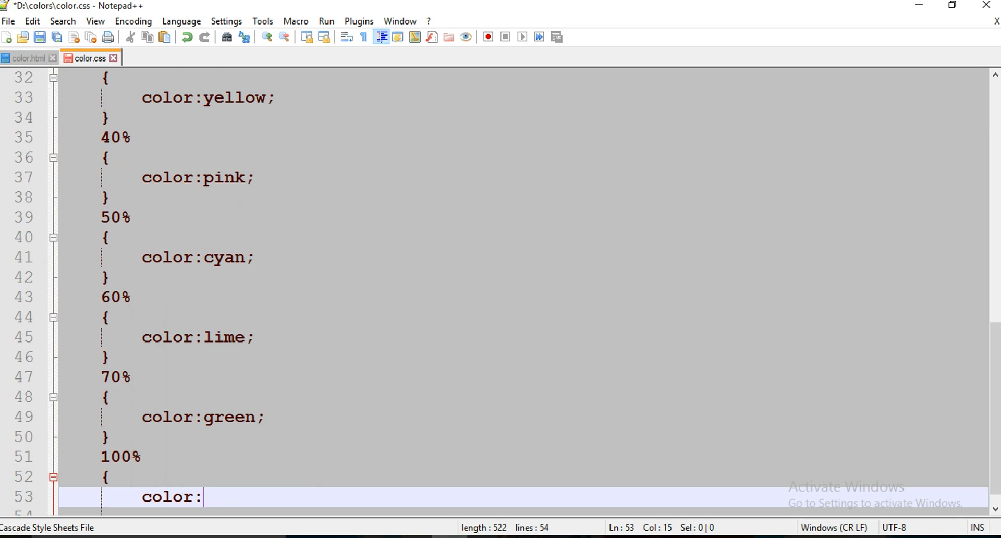
text(indi)
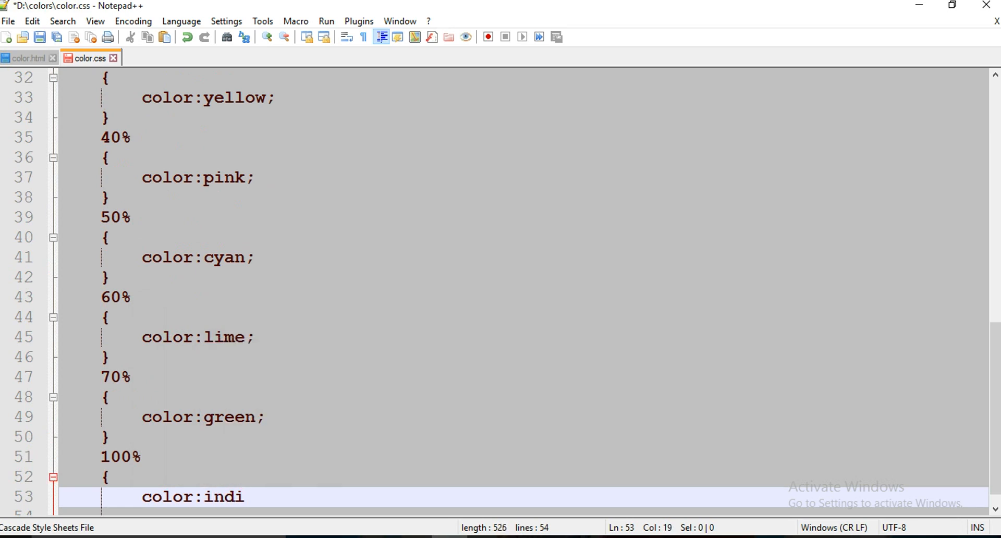
text(go;)
text(<link rel)
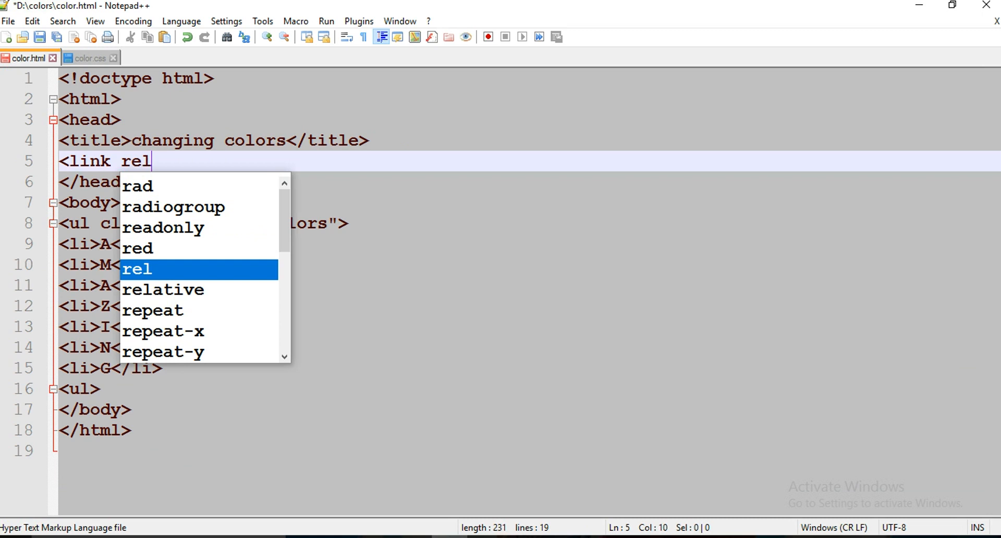
Step: Complete <link rel="stylesheet" href="color.css"> in color.html's head and save the page
text(="stylesheet)
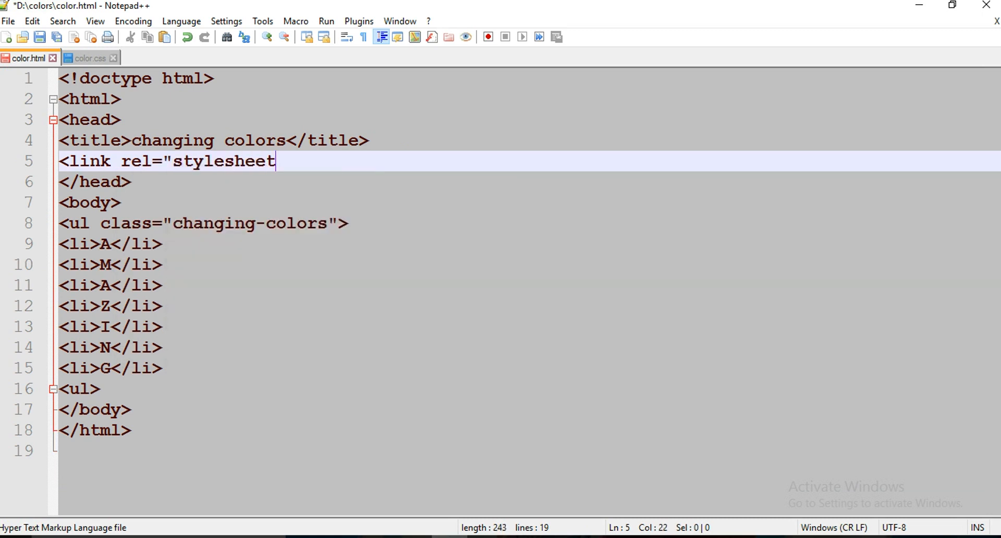
text(href)
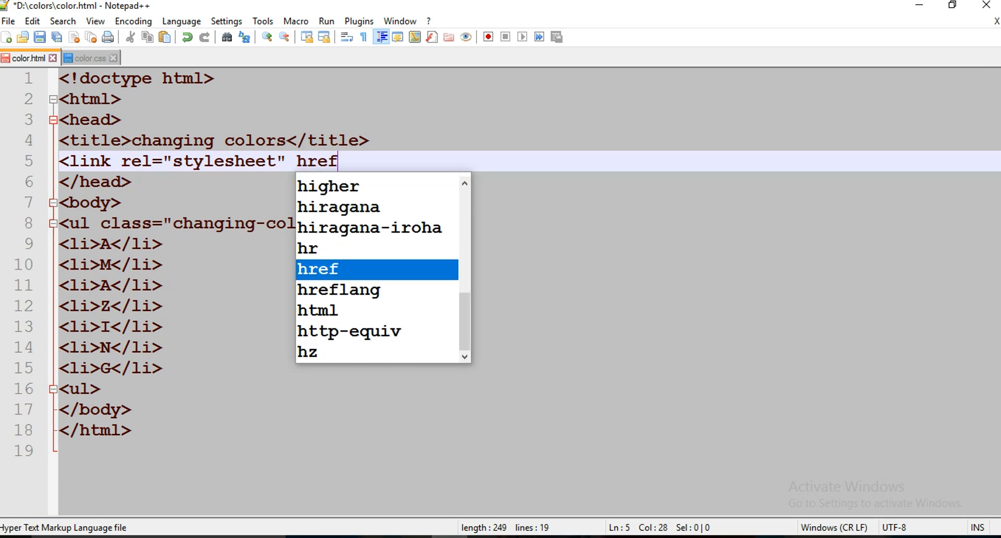
text(="color.css)
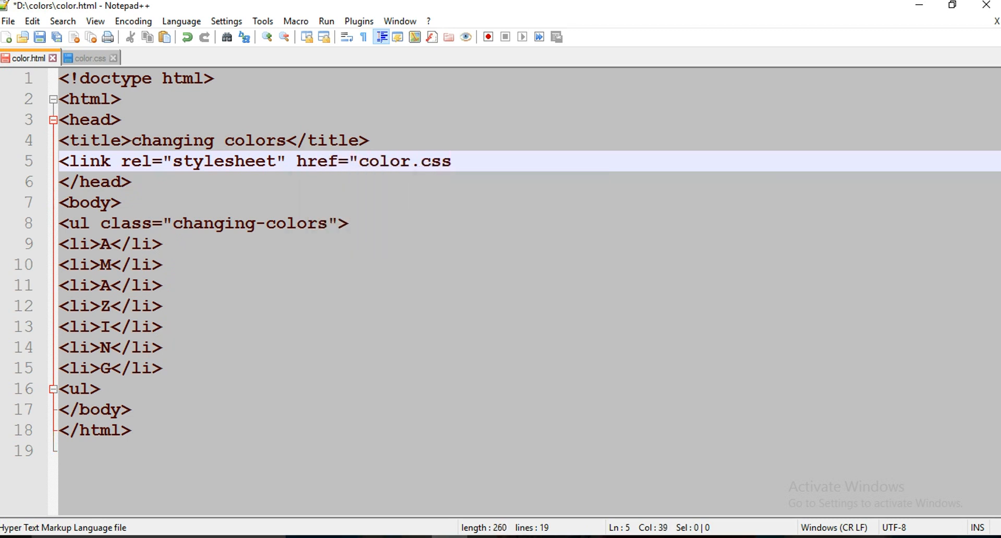
text(">)
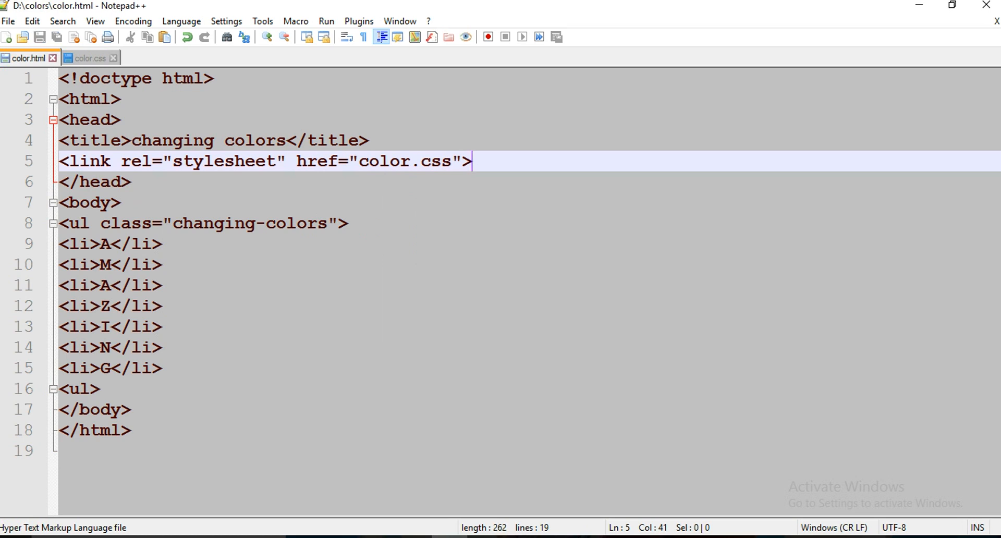
mouse_move(325, 21)
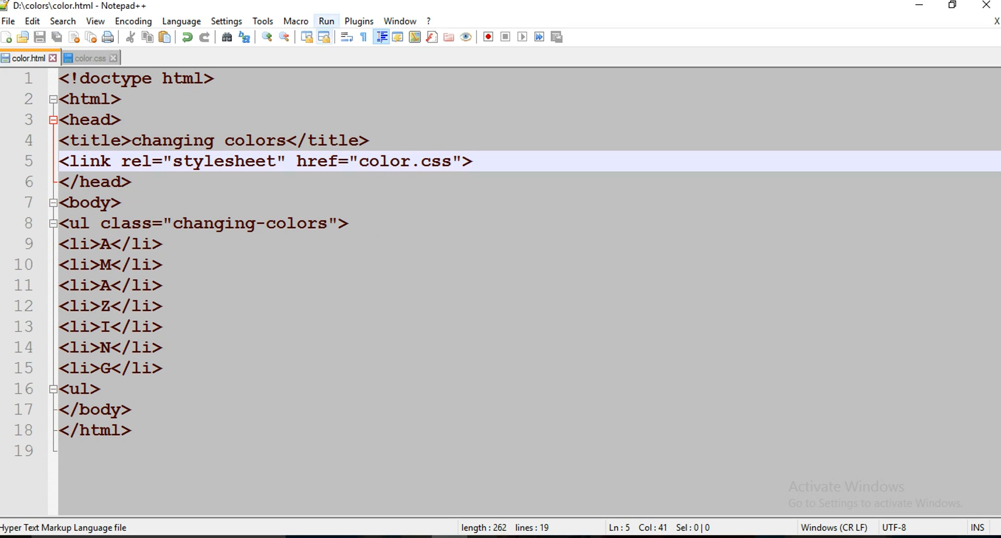
Step: Launch color.html from D:\colors in the browser via Run, showing AMAZING on a black page
click(325, 21)
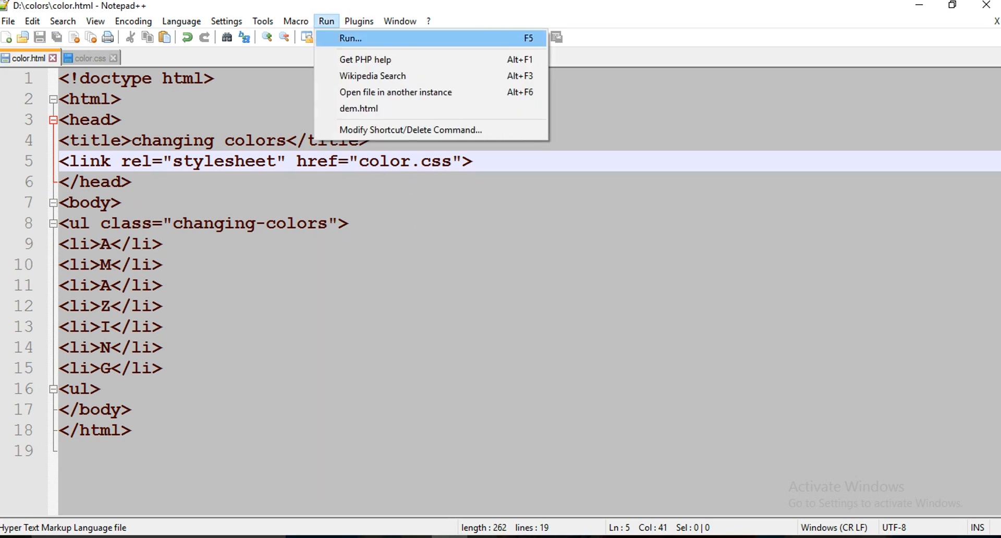
click(350, 39)
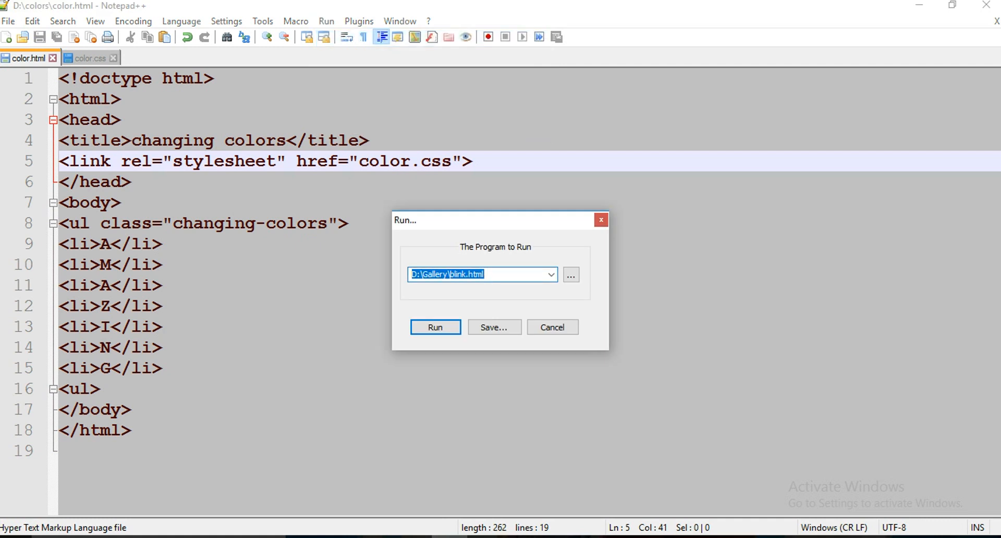
click(569, 274)
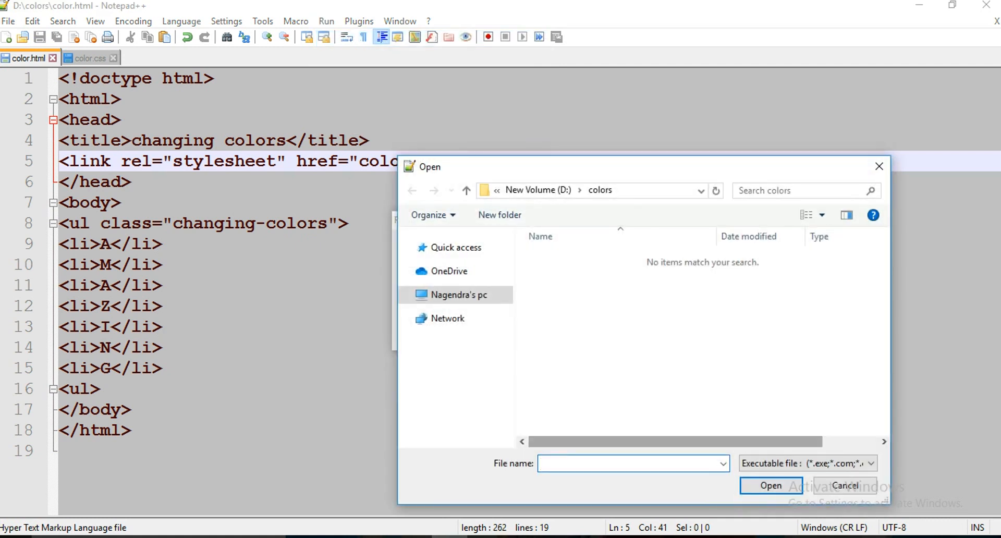
text(colo)
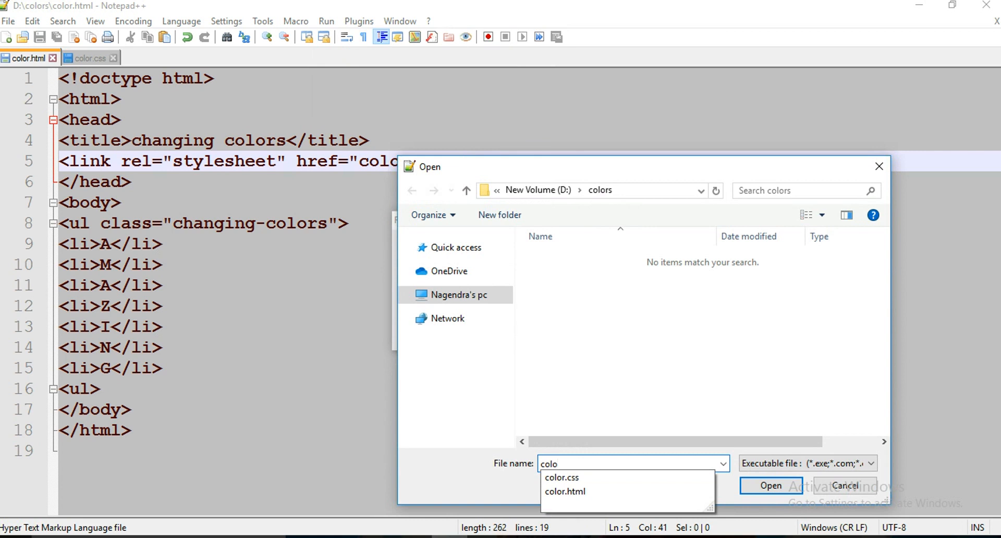
click(565, 491)
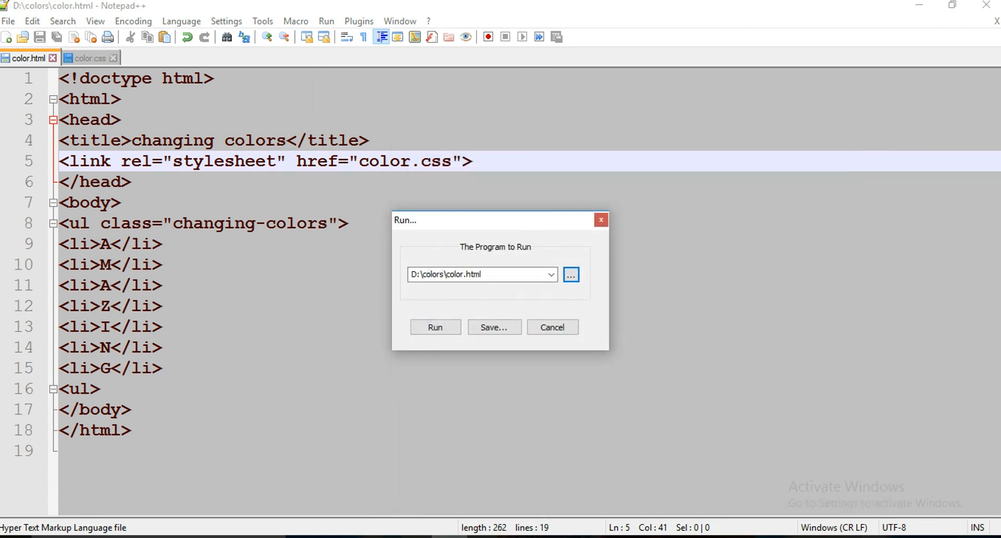
click(435, 327)
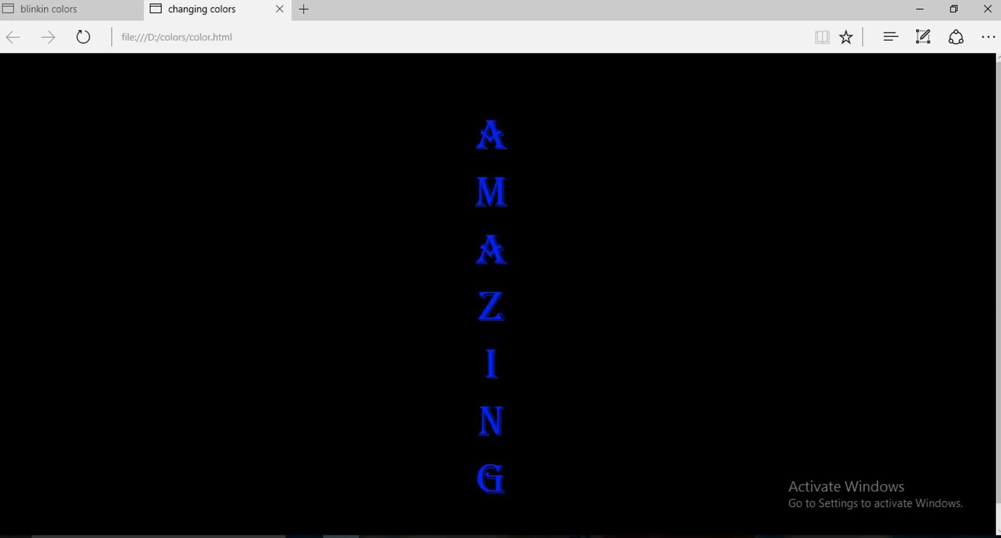